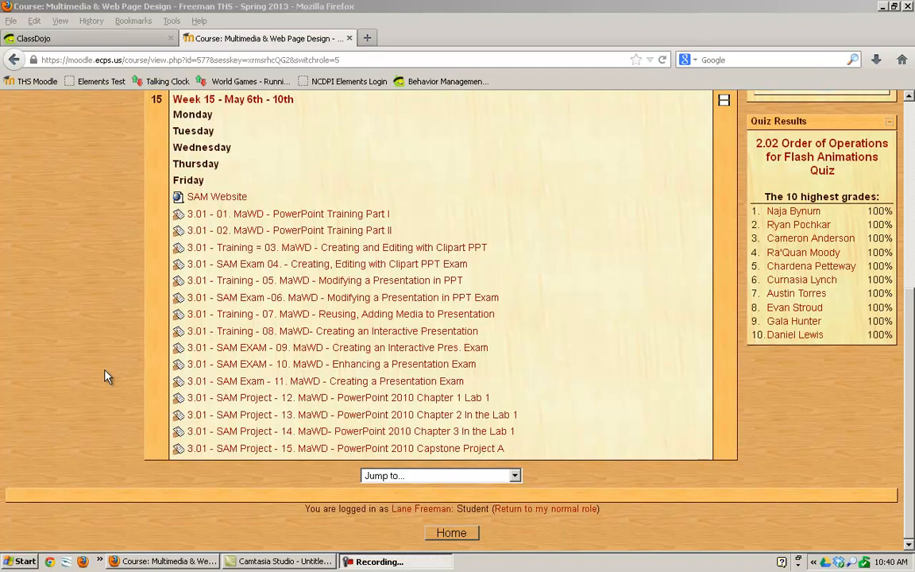
Zoom in on the Moodle course page and follow the Week 15 SAM Website link.
{"action": "key", "text": "ctrl+plus"}
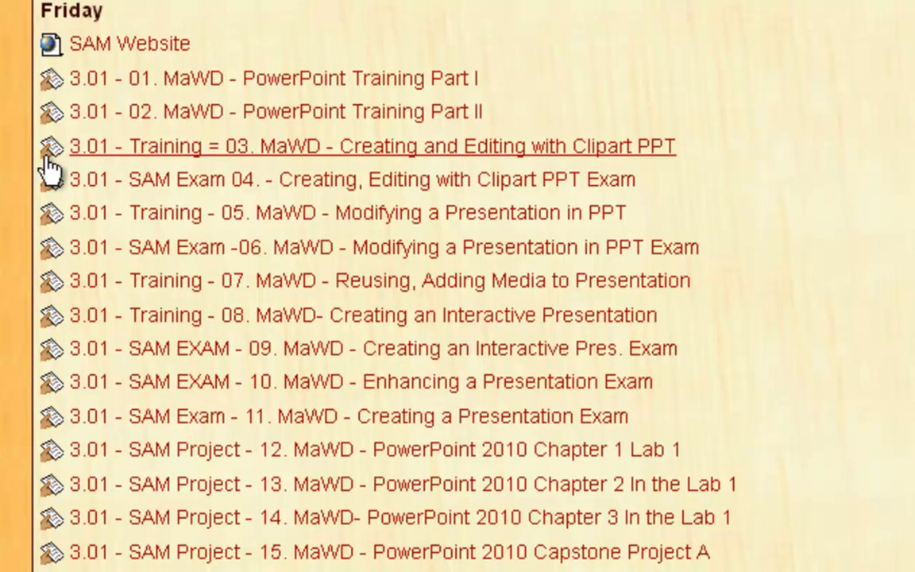
{"action": "left_click", "coordinate": [130, 43]}
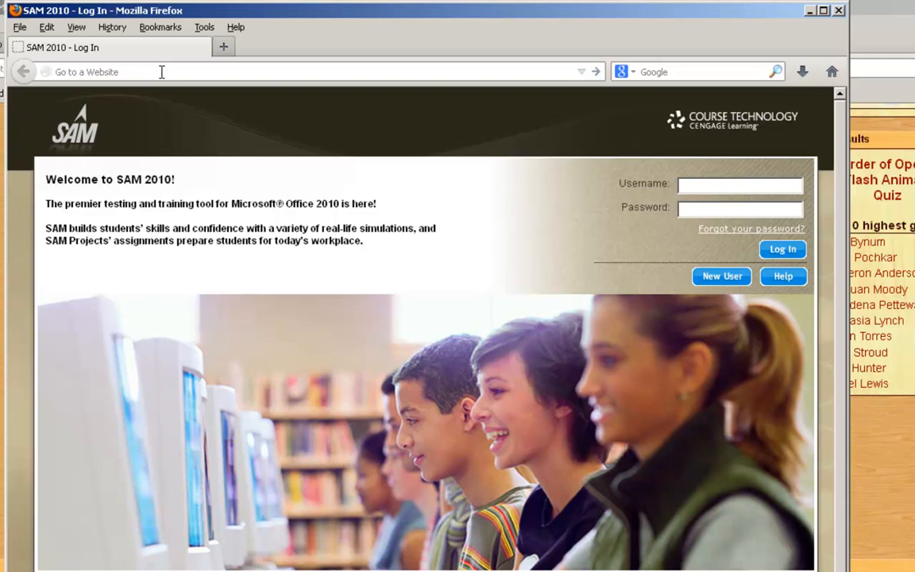
Load the sam2010.course.com address in the browser.
{"action": "type", "text": "samm"}
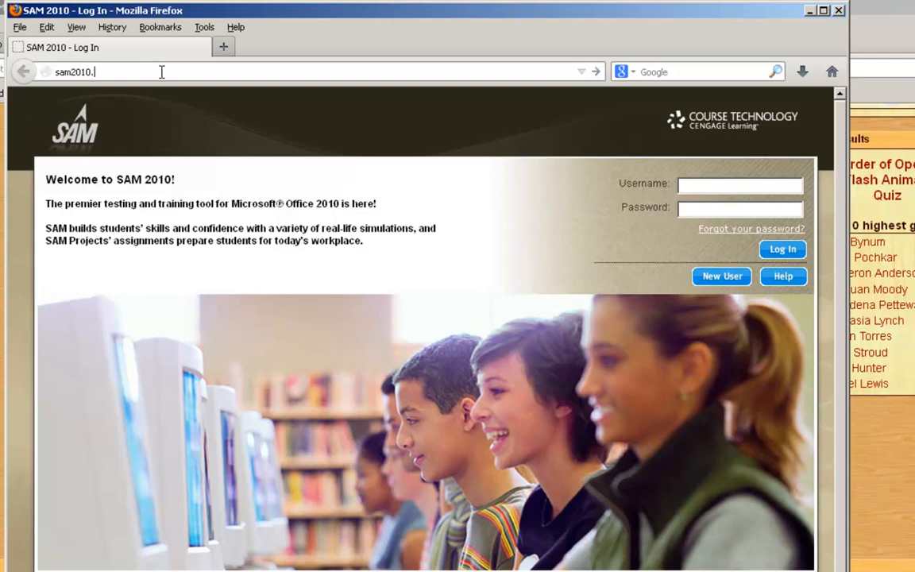
{"action": "type", "text": "coursrse"}
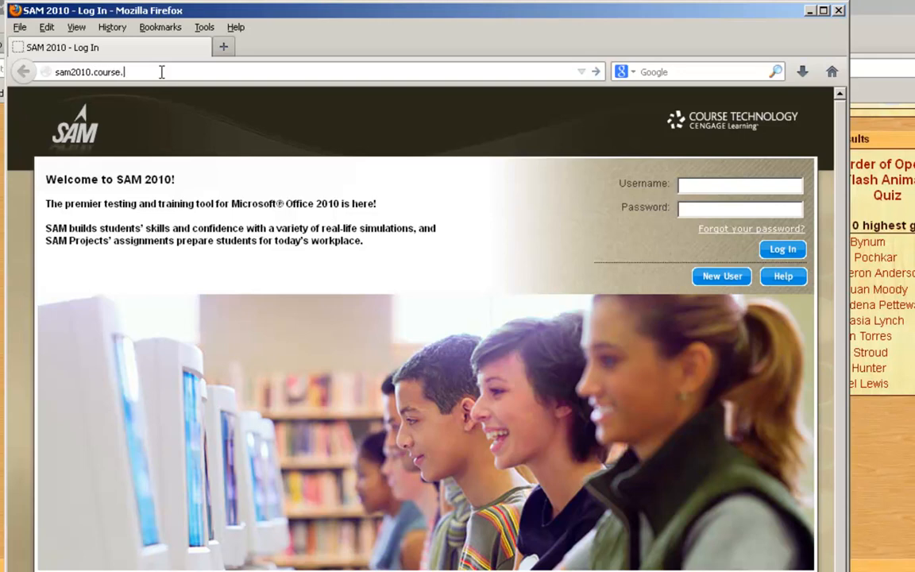
{"action": "key", "text": "Return"}
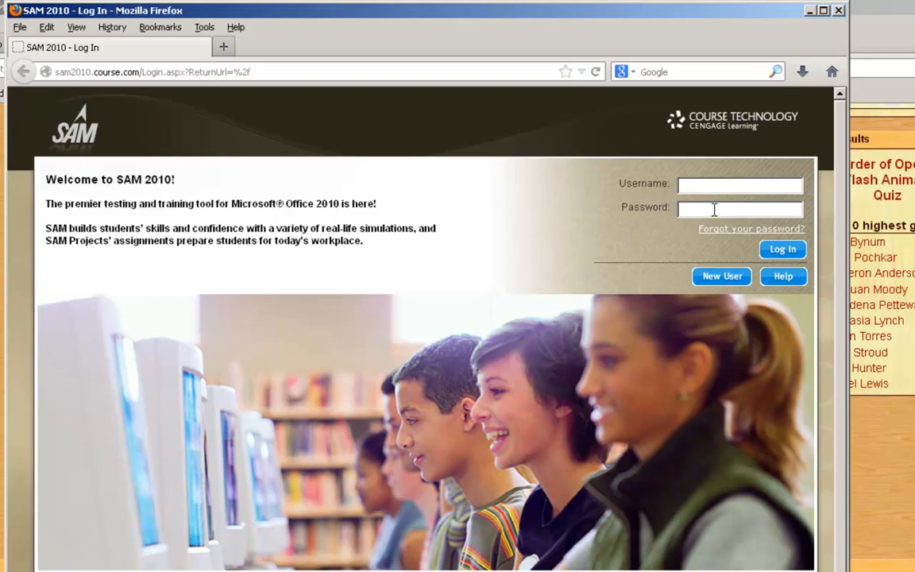
{"action": "left_click", "coordinate": [739, 184]}
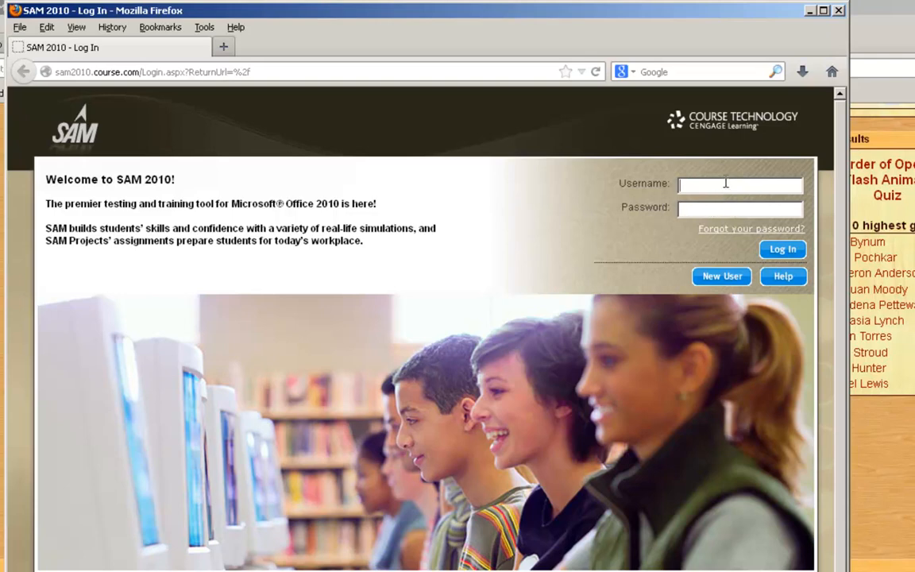
{"action": "mouse_move", "coordinate": [711, 225]}
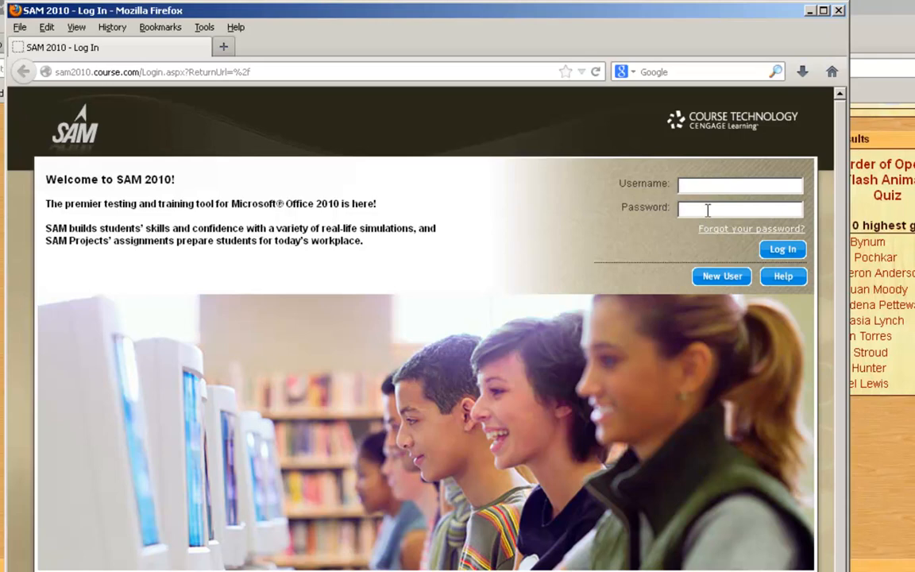
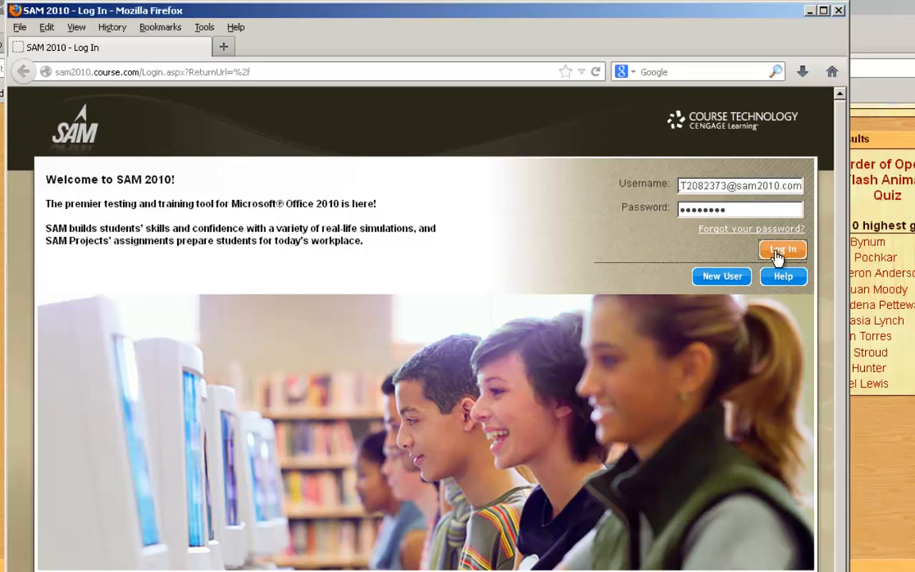
{"action": "left_click", "coordinate": [783, 249]}
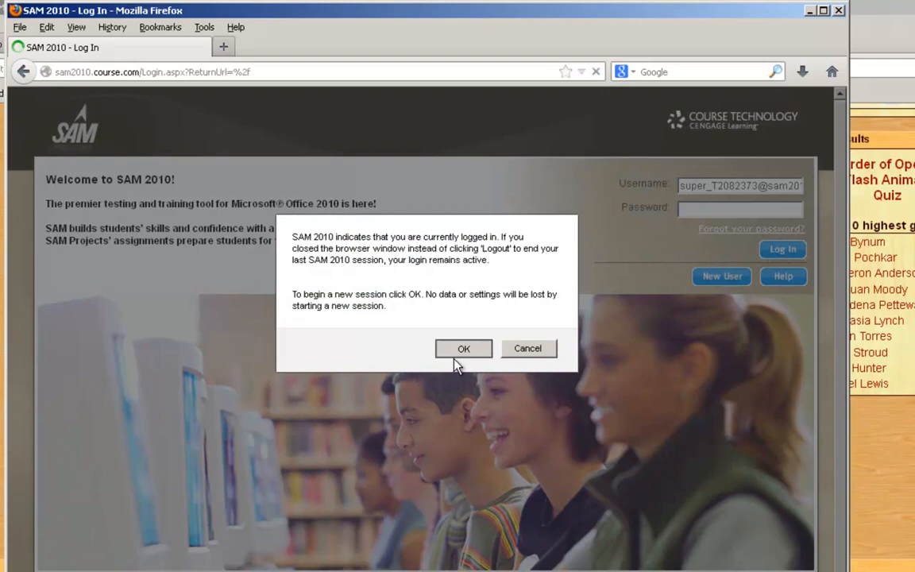
{"action": "left_click", "coordinate": [463, 348]}
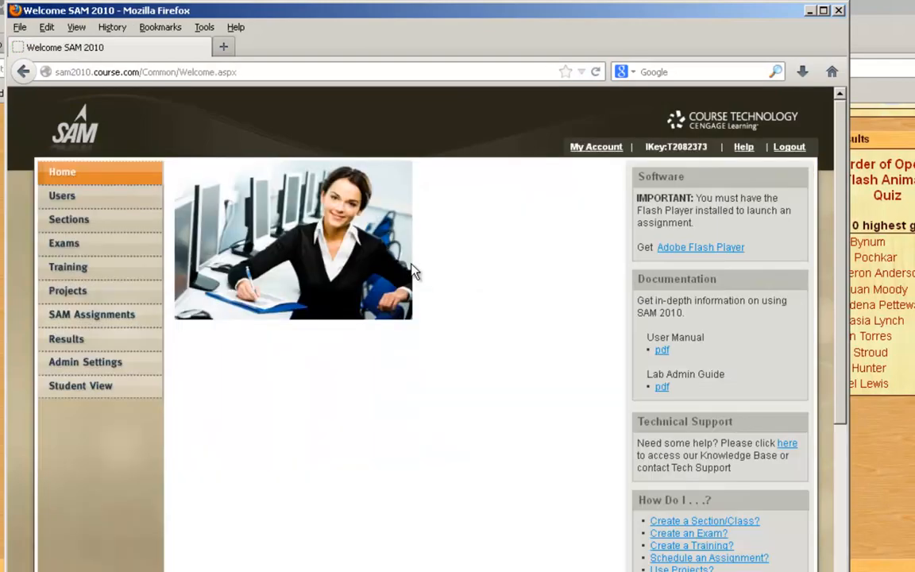
In Student View, search assignments for the 1st Period Spring 2013 section.
{"action": "left_click", "coordinate": [80, 385]}
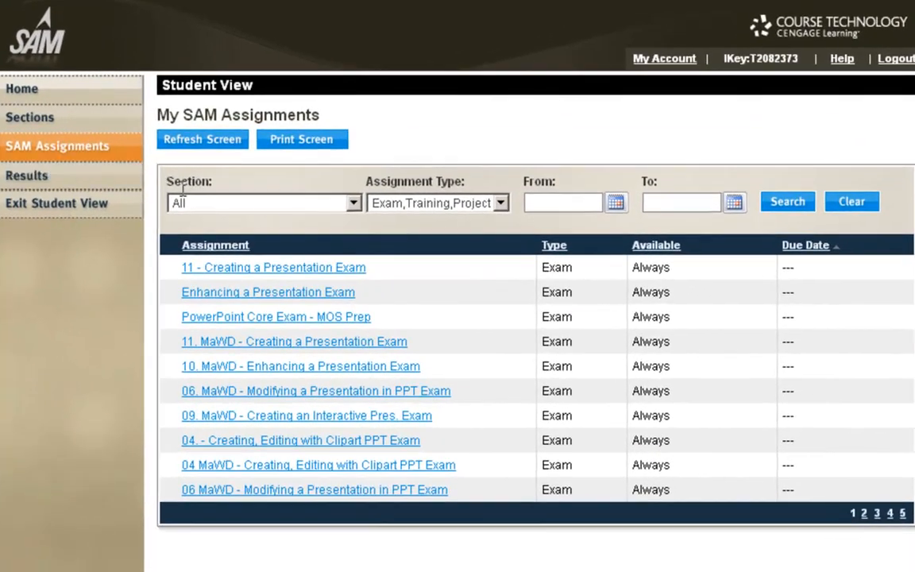
{"action": "left_click", "coordinate": [351, 203]}
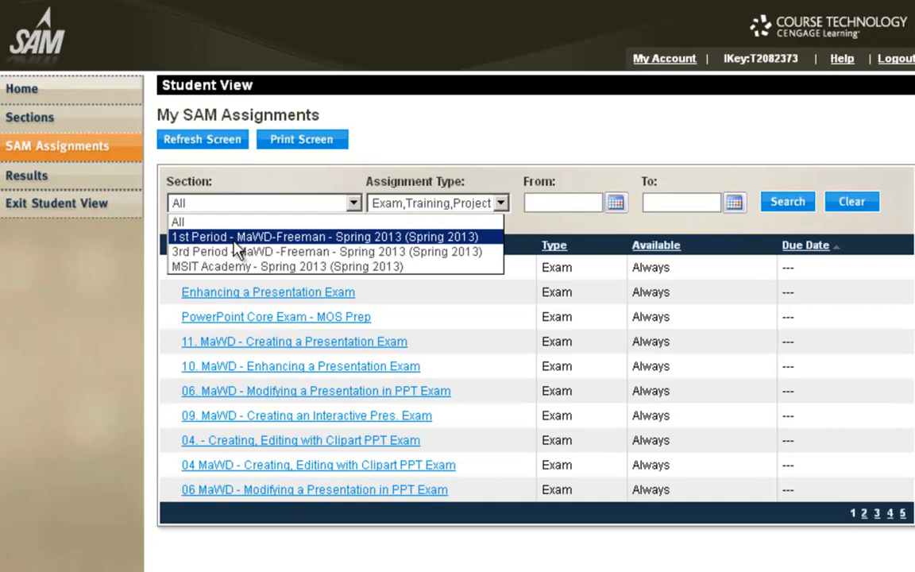
{"action": "left_click", "coordinate": [324, 236]}
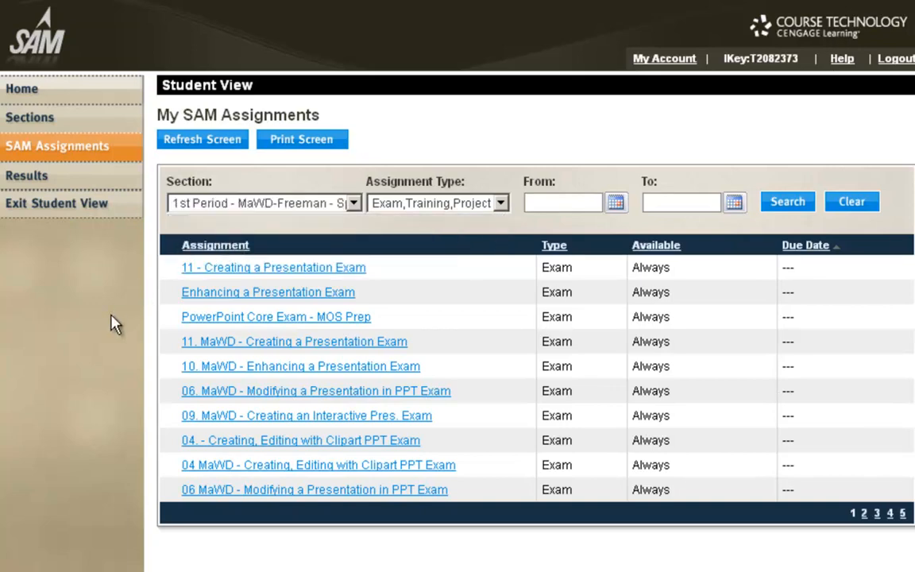
{"action": "mouse_move", "coordinate": [517, 267]}
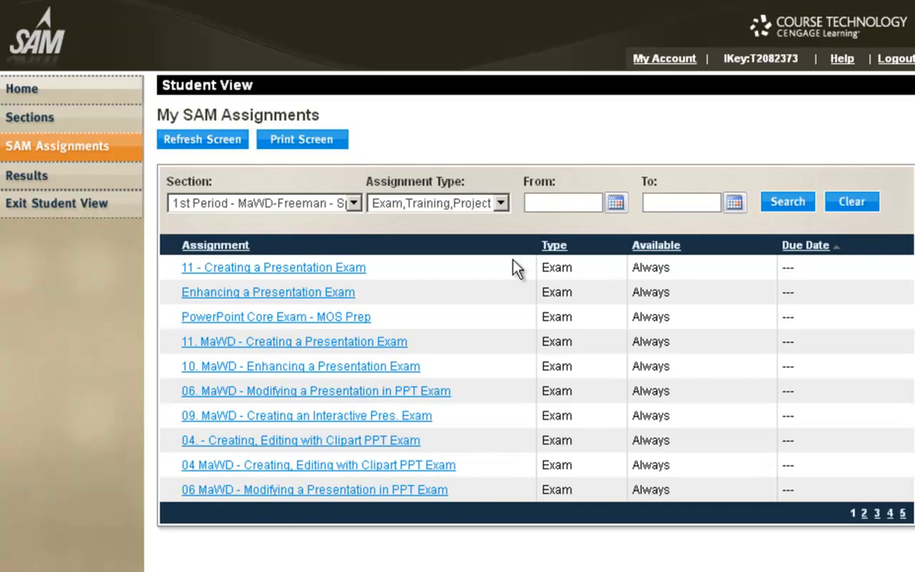
{"action": "left_click", "coordinate": [788, 201]}
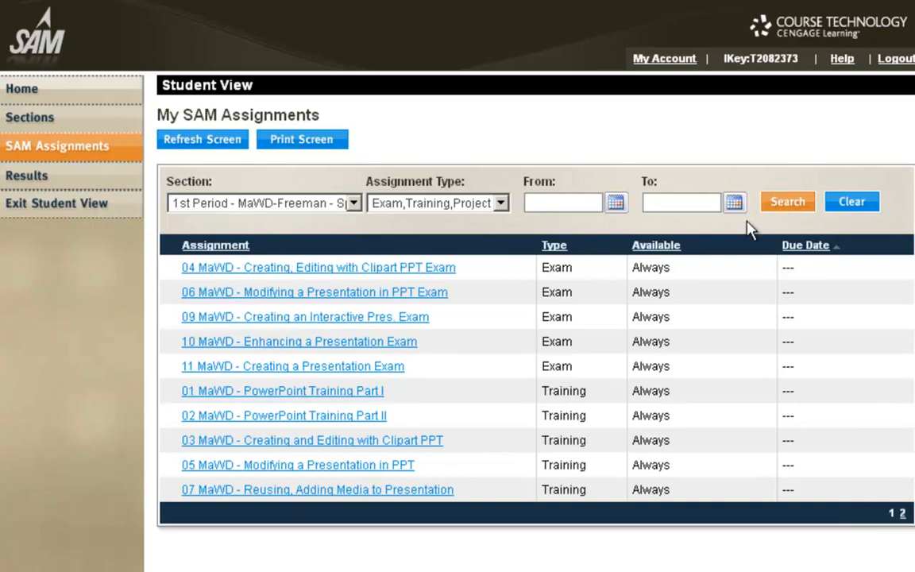
{"action": "mouse_move", "coordinate": [535, 304]}
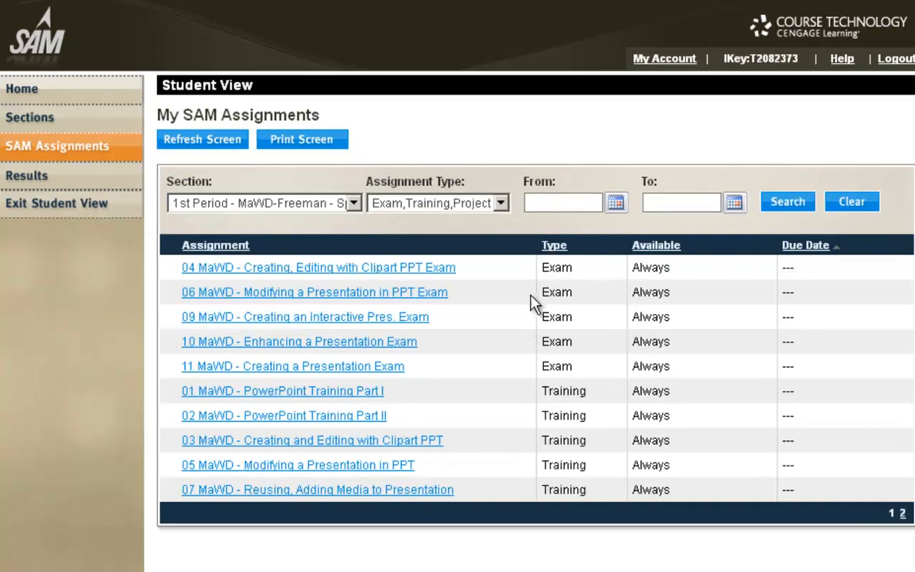
{"action": "mouse_move", "coordinate": [559, 374]}
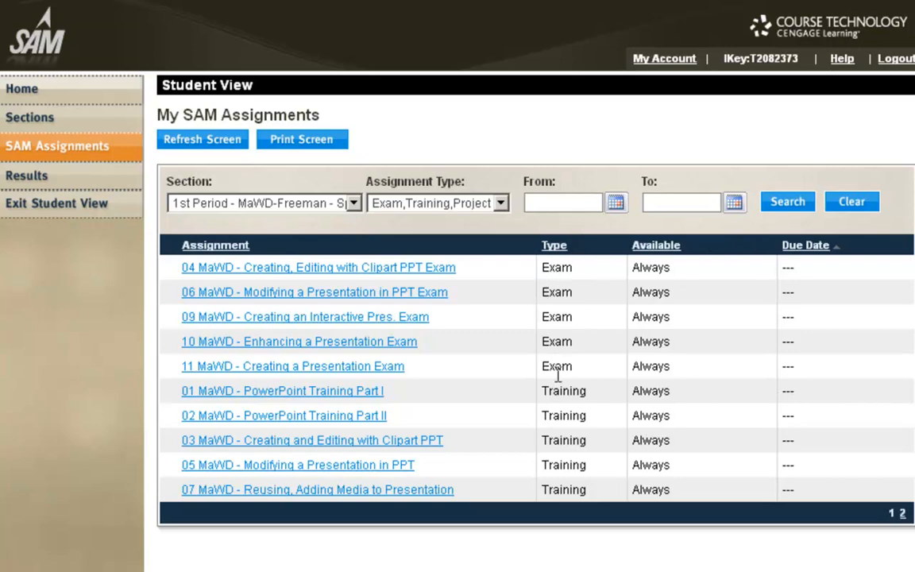
{"action": "mouse_move", "coordinate": [563, 250]}
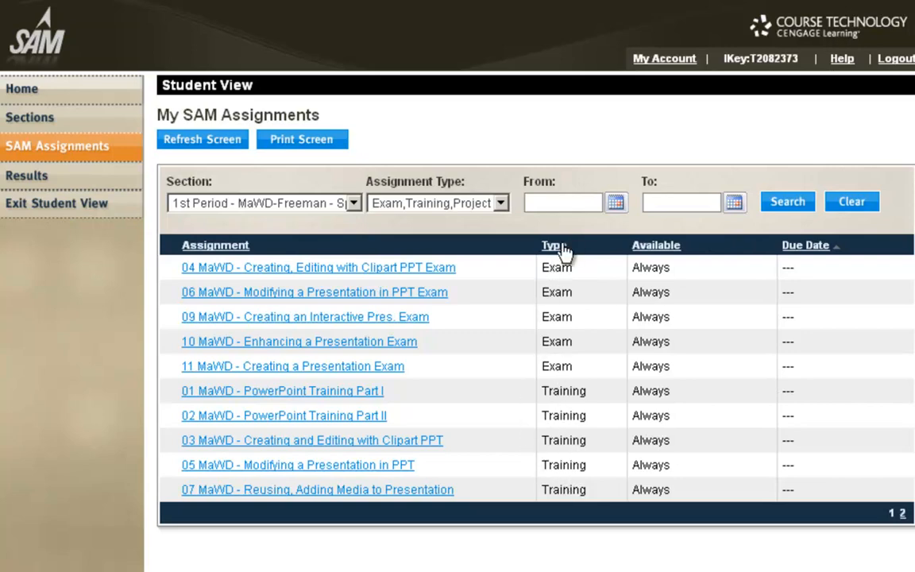
{"action": "mouse_move", "coordinate": [544, 397]}
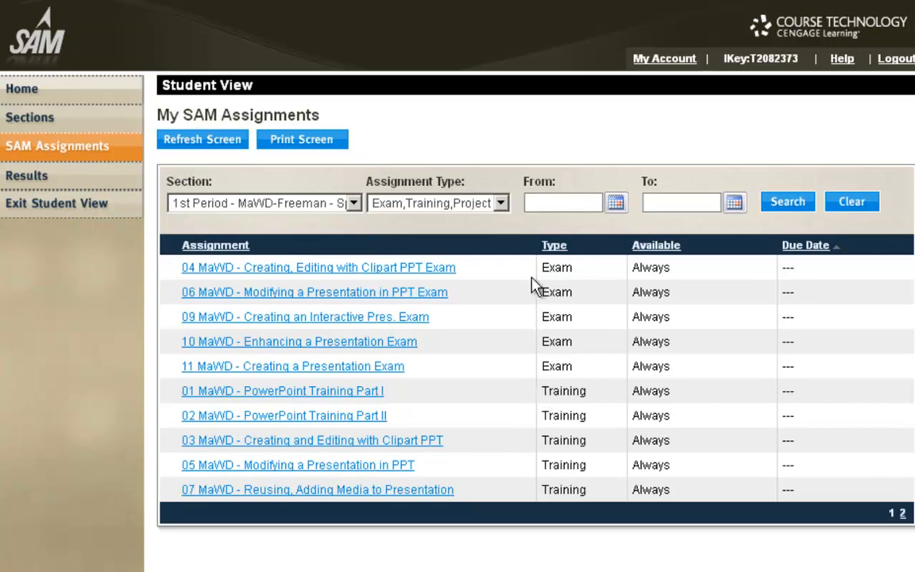
{"action": "mouse_move", "coordinate": [557, 341]}
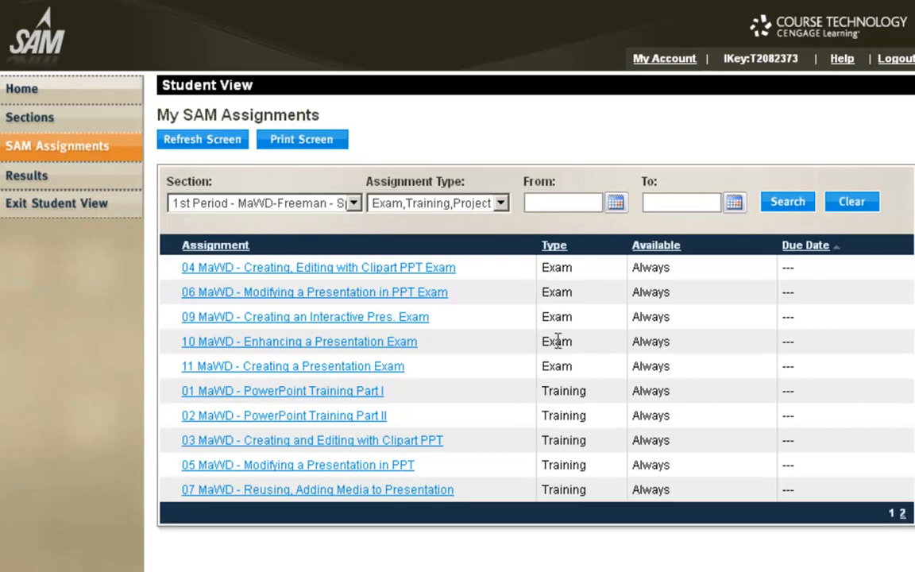
{"action": "mouse_move", "coordinate": [199, 405]}
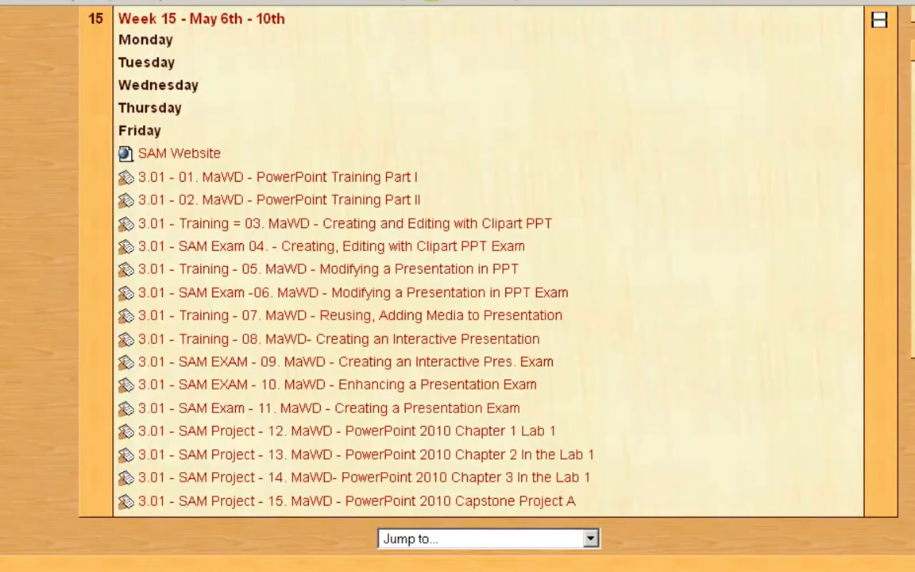
{"action": "mouse_move", "coordinate": [171, 181]}
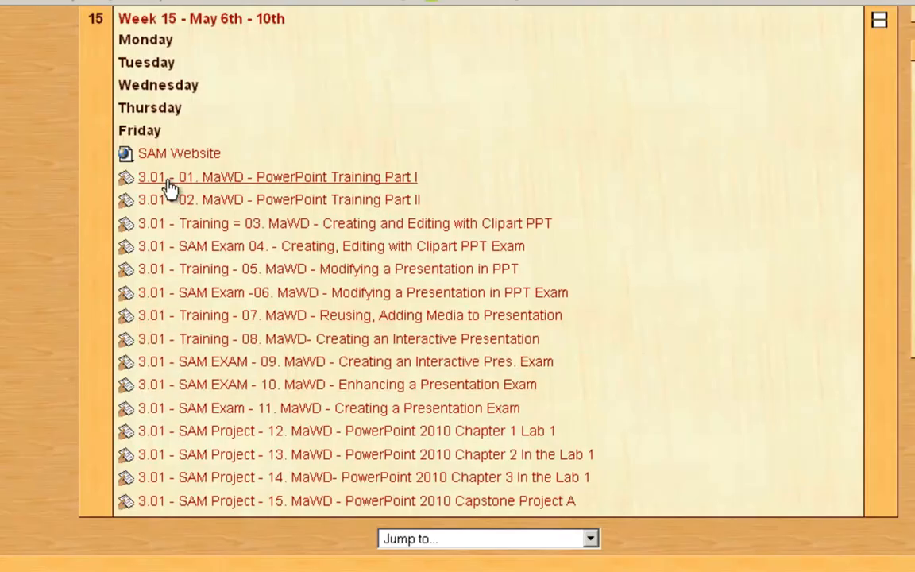
{"action": "mouse_move", "coordinate": [254, 199]}
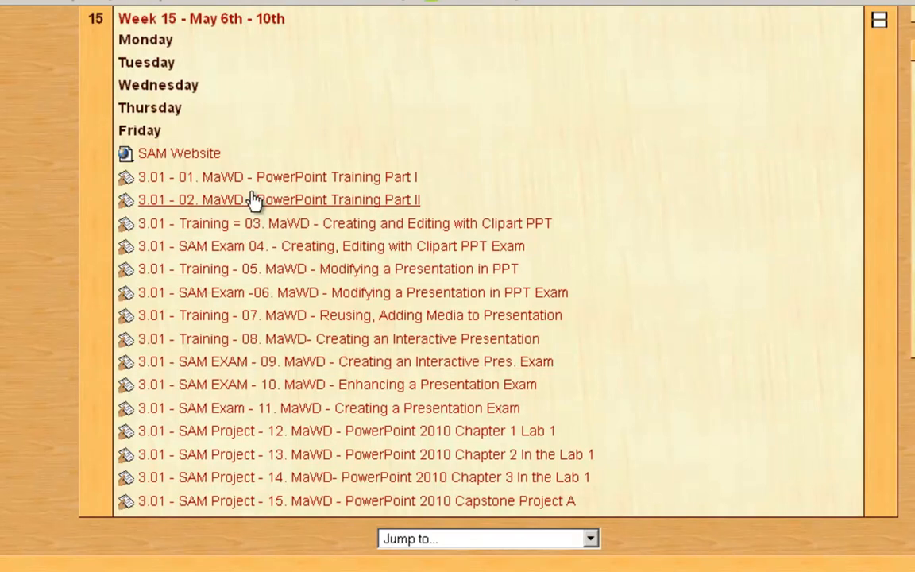
{"action": "mouse_move", "coordinate": [232, 202]}
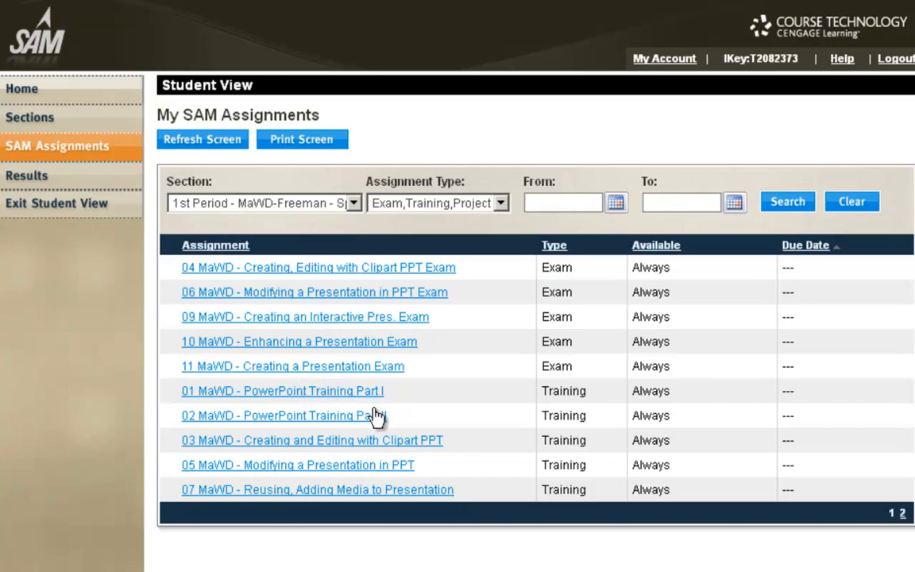
Open the '01 MaWD - PowerPoint Training Part I' assignment.
{"action": "left_click", "coordinate": [275, 415]}
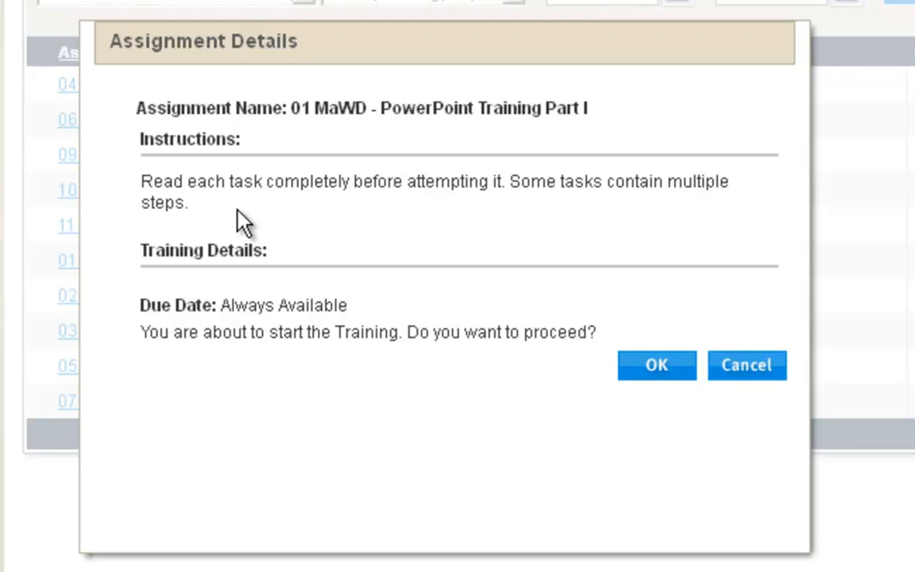
{"action": "mouse_move", "coordinate": [245, 304]}
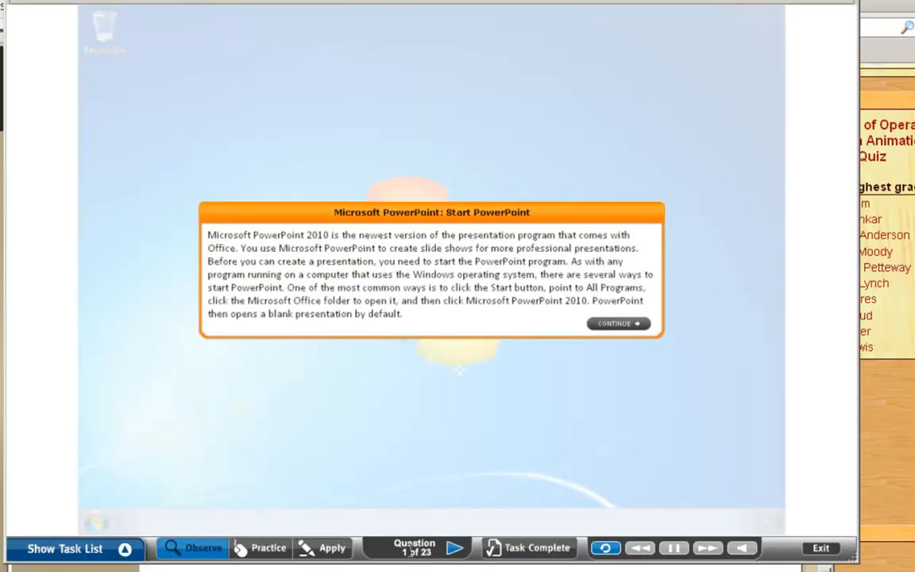
{"action": "mouse_move", "coordinate": [382, 243]}
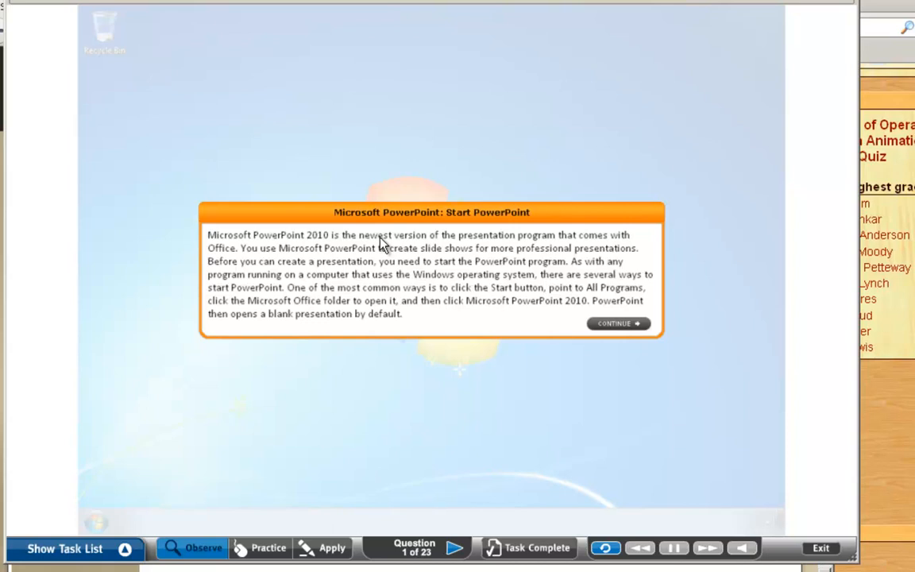
{"action": "mouse_move", "coordinate": [360, 272]}
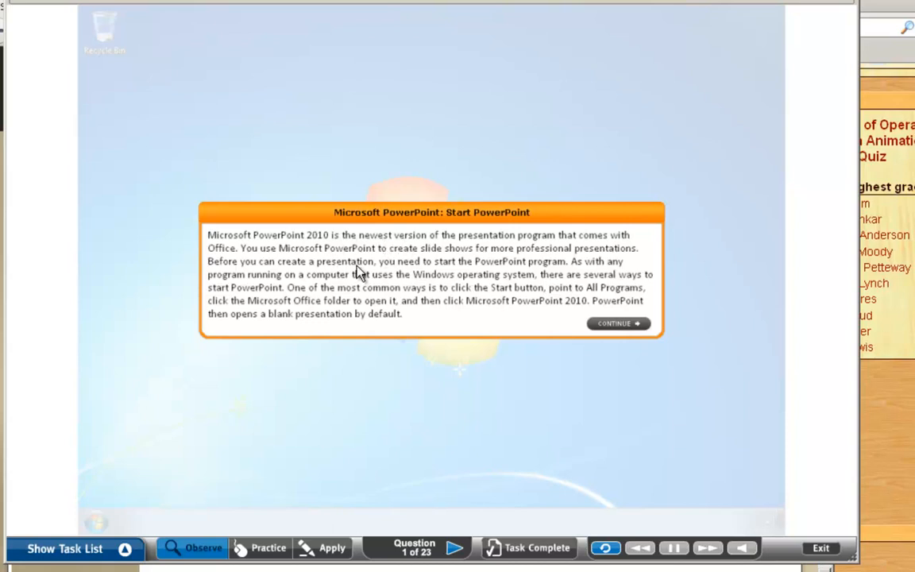
{"action": "mouse_move", "coordinate": [546, 313]}
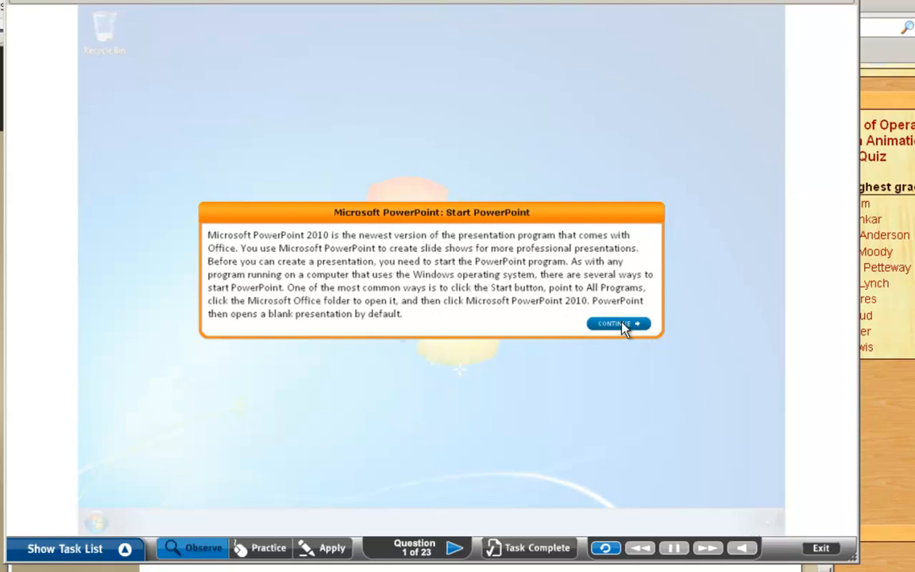
Dismiss the Start PowerPoint intro and run the first task in Observe mode.
{"action": "left_click", "coordinate": [617, 323]}
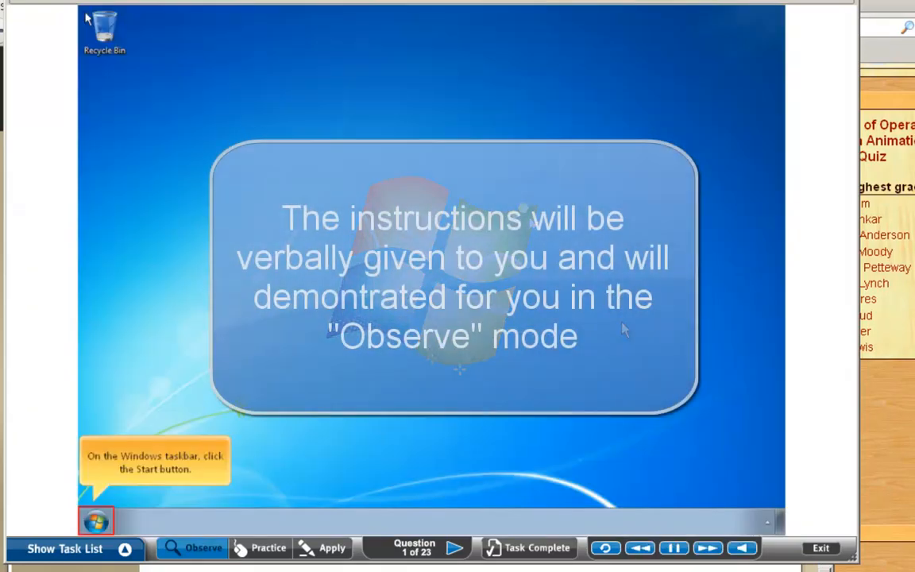
{"action": "mouse_move", "coordinate": [155, 345]}
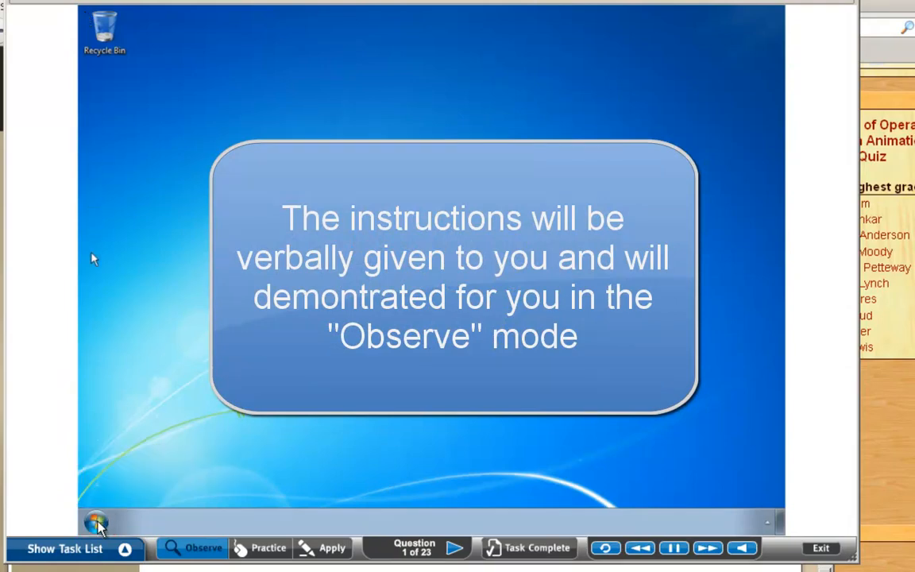
{"action": "mouse_move", "coordinate": [193, 548]}
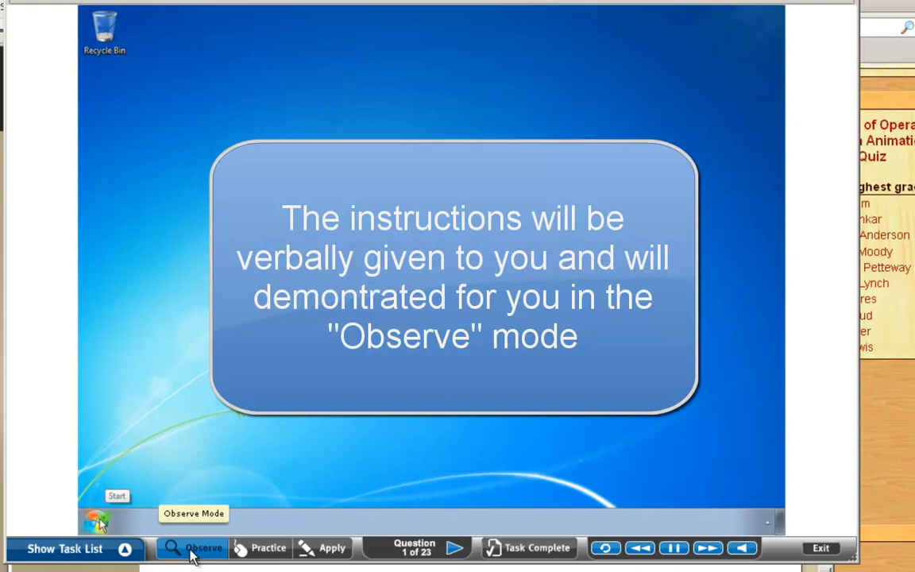
{"action": "left_click", "coordinate": [97, 520]}
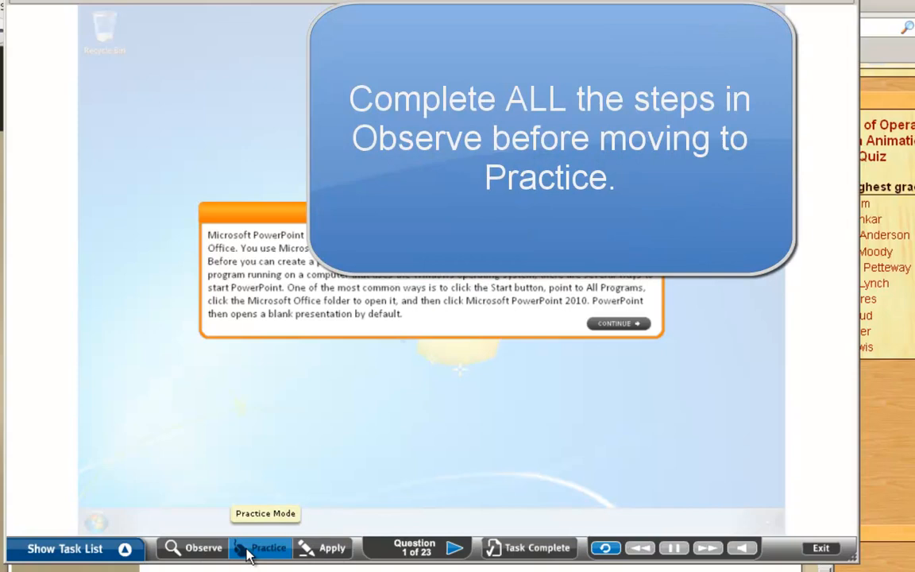
{"action": "mouse_move", "coordinate": [618, 324]}
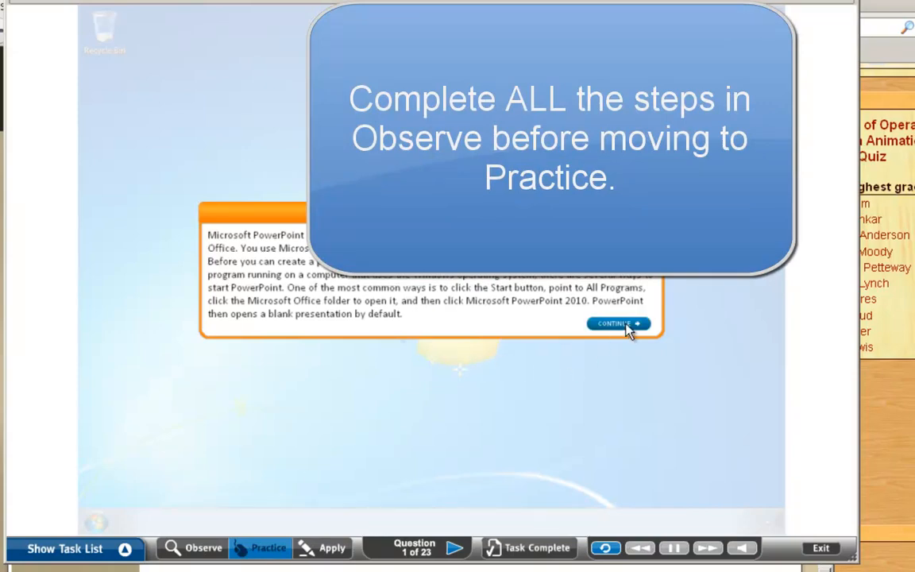
Practice launching PowerPoint 2010 from the Start menu's Microsoft Office folder.
{"action": "left_click", "coordinate": [619, 324]}
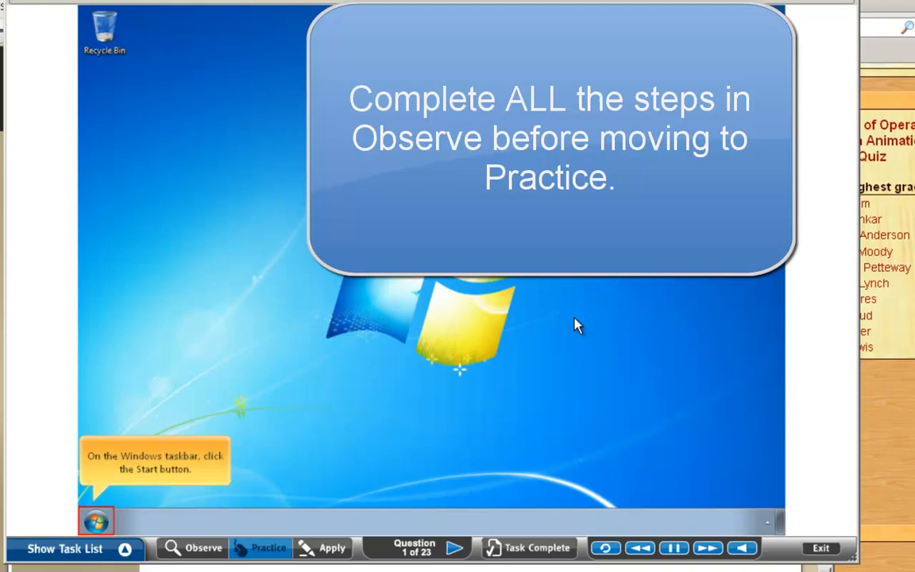
{"action": "mouse_move", "coordinate": [213, 375]}
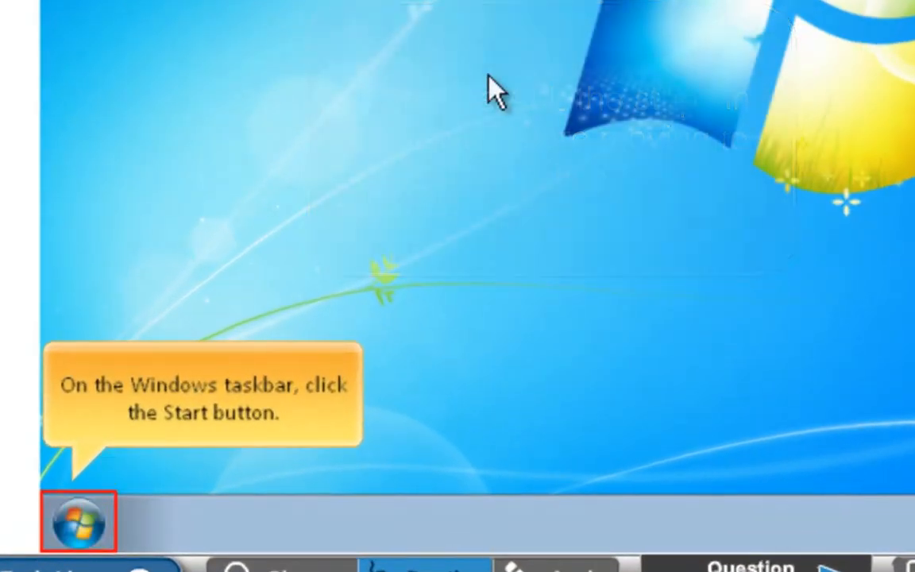
{"action": "left_click", "coordinate": [77, 523]}
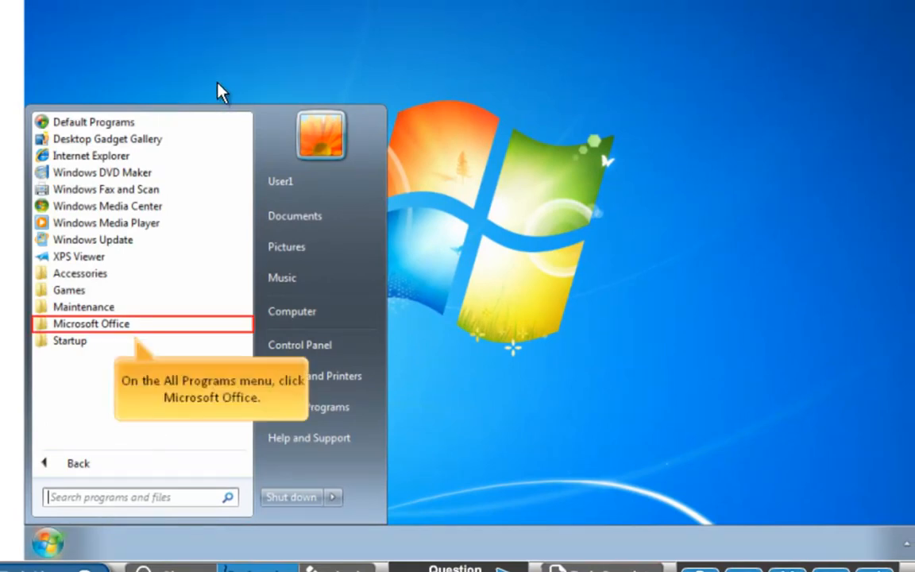
{"action": "mouse_move", "coordinate": [175, 198]}
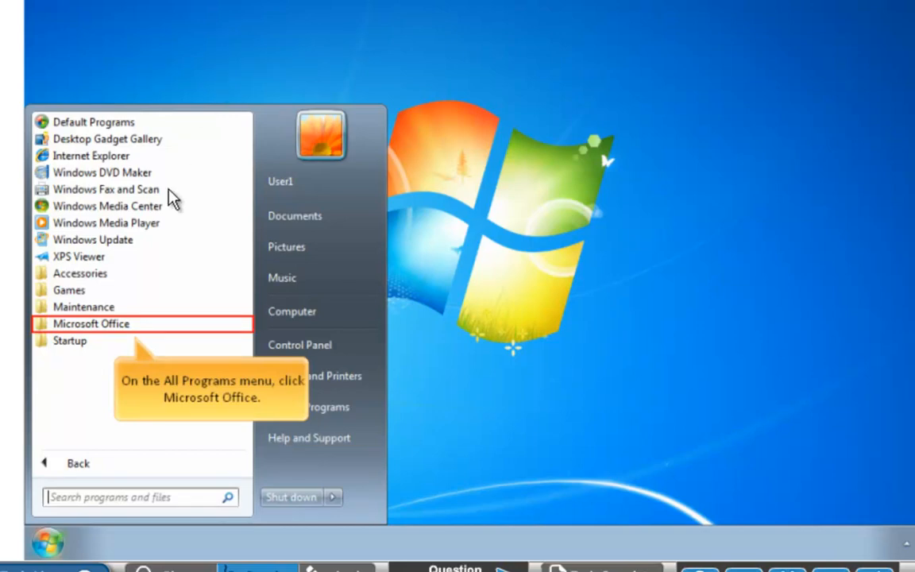
{"action": "left_click", "coordinate": [91, 323]}
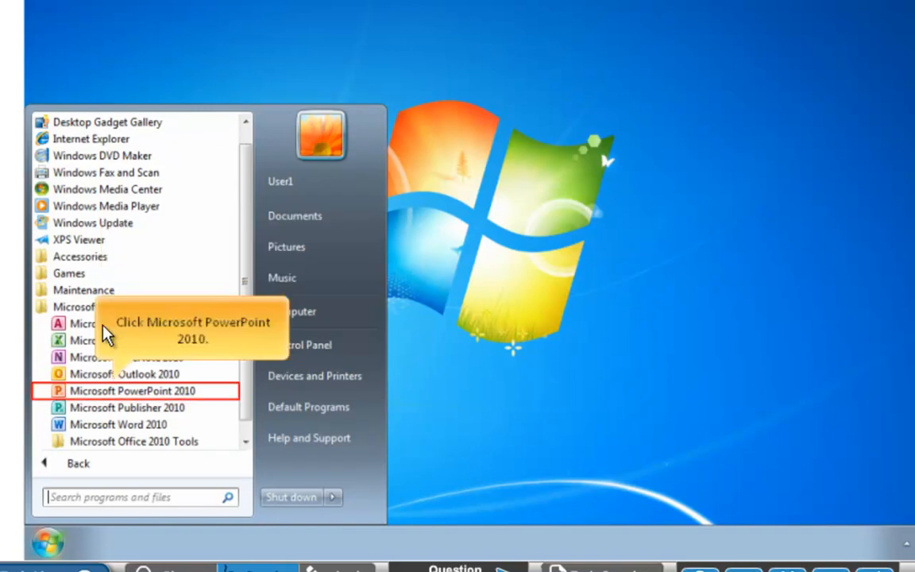
{"action": "mouse_move", "coordinate": [90, 406]}
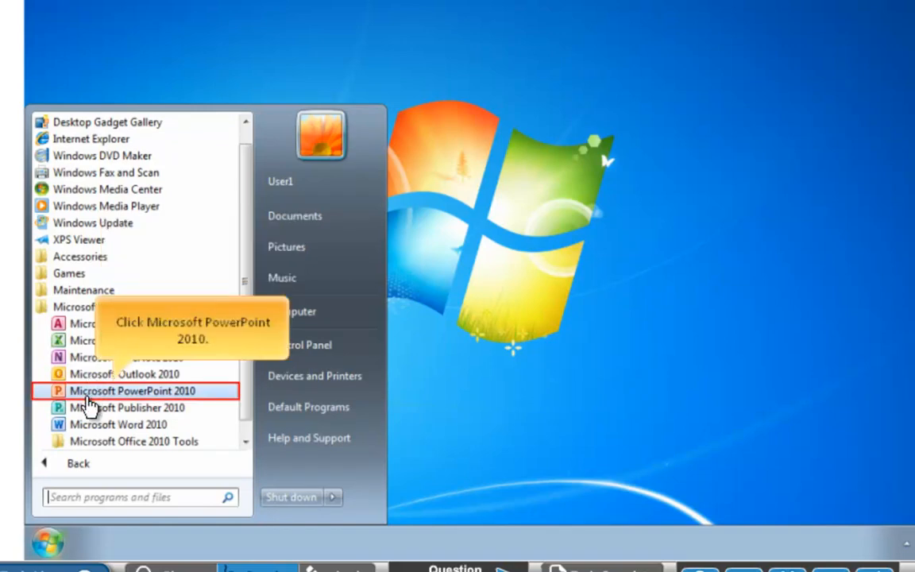
{"action": "left_click", "coordinate": [132, 390]}
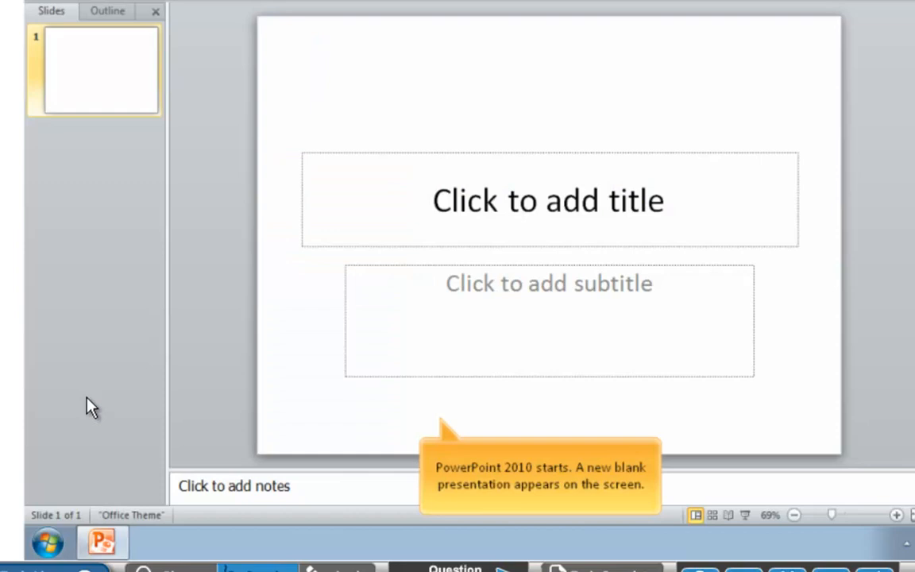
{"action": "mouse_move", "coordinate": [612, 483]}
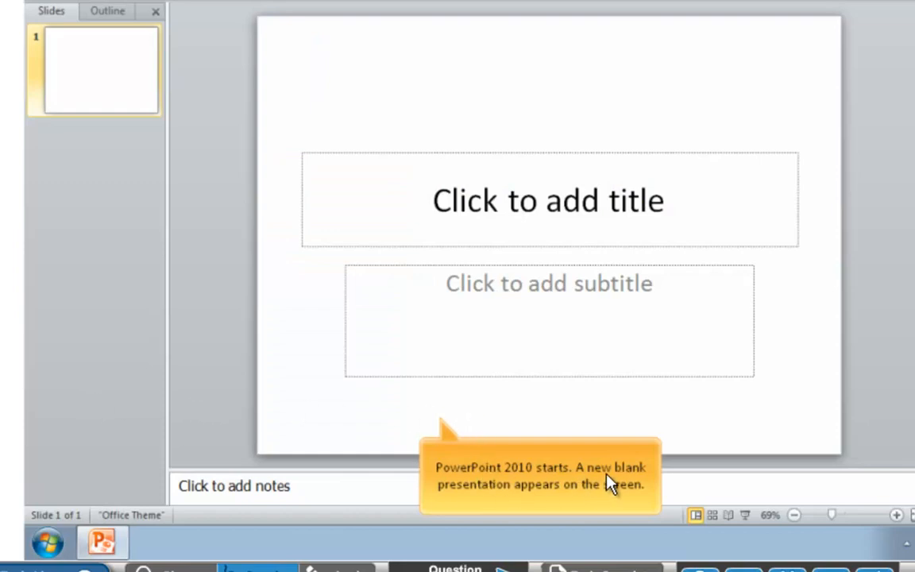
{"action": "mouse_move", "coordinate": [444, 465]}
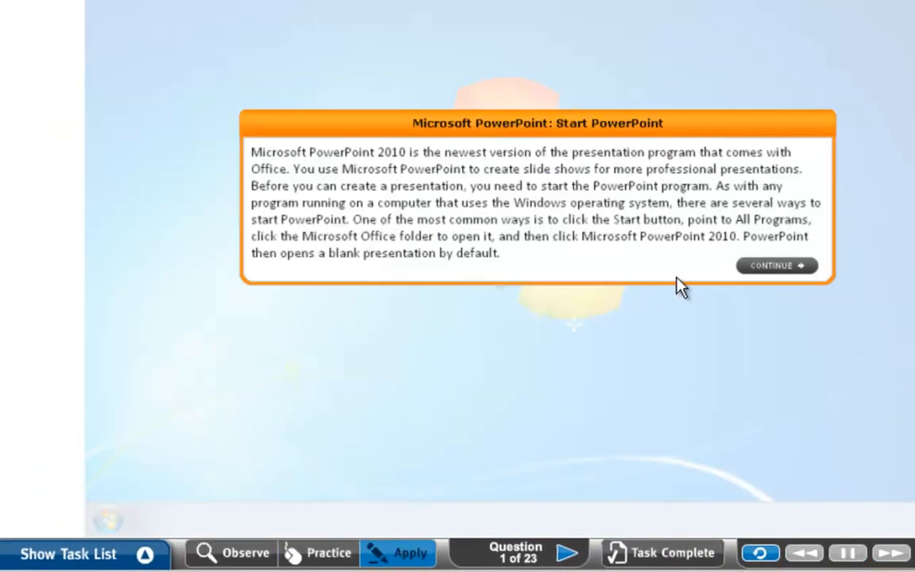
In Apply mode, launch PowerPoint 2010 via Start, All Programs and Microsoft Office.
{"action": "left_click", "coordinate": [777, 265]}
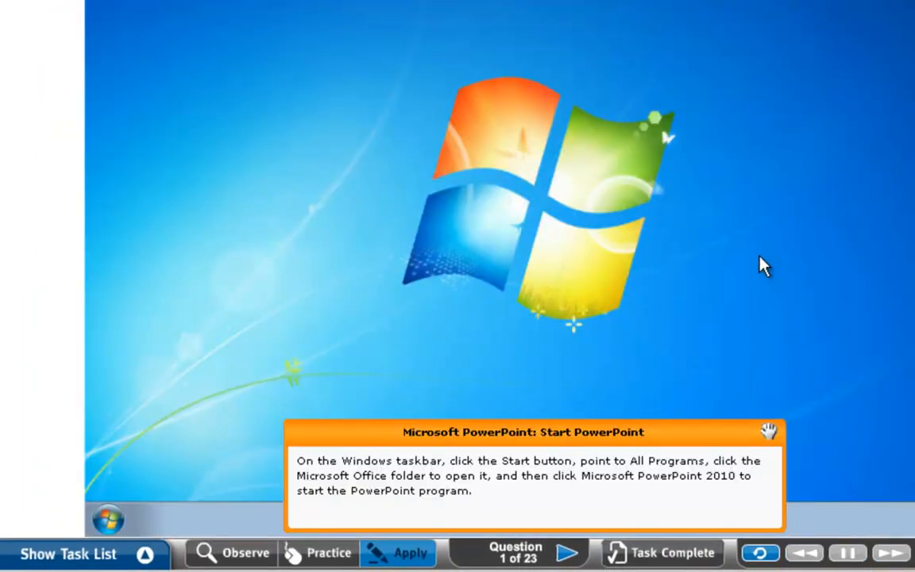
{"action": "mouse_move", "coordinate": [399, 483]}
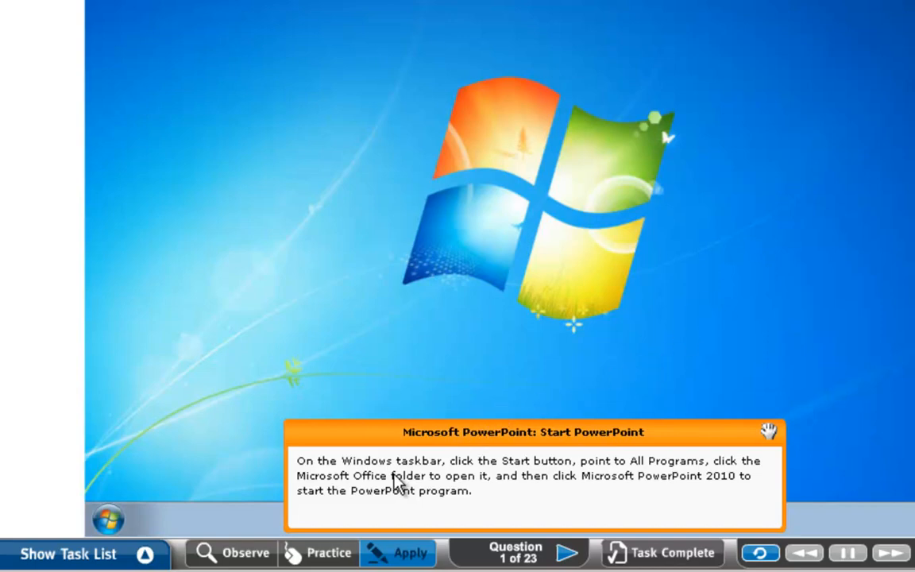
{"action": "mouse_move", "coordinate": [508, 451]}
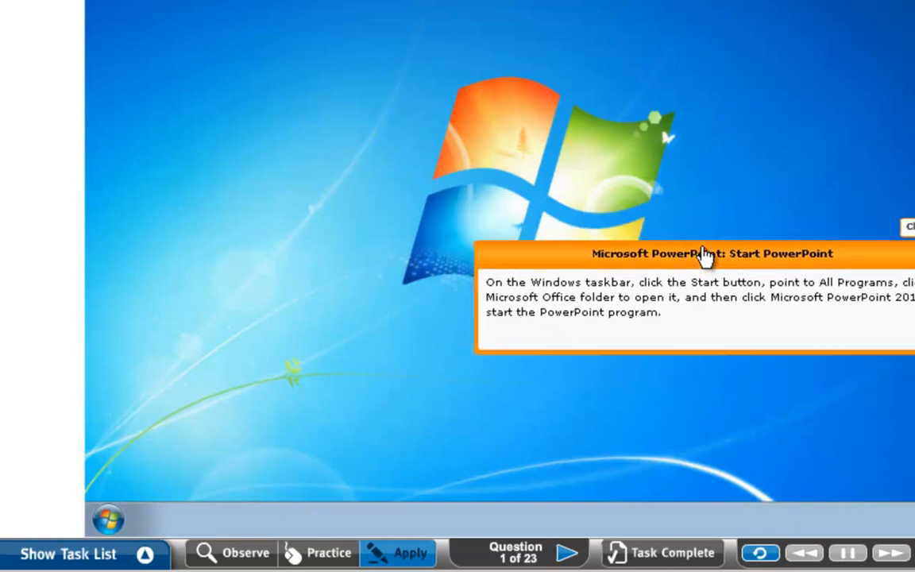
{"action": "mouse_move", "coordinate": [567, 363]}
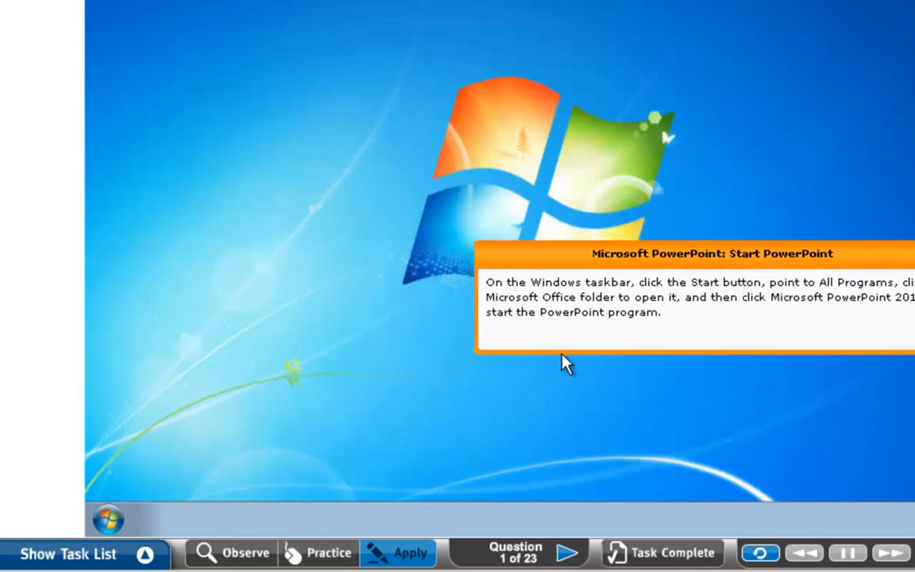
{"action": "left_click", "coordinate": [109, 519]}
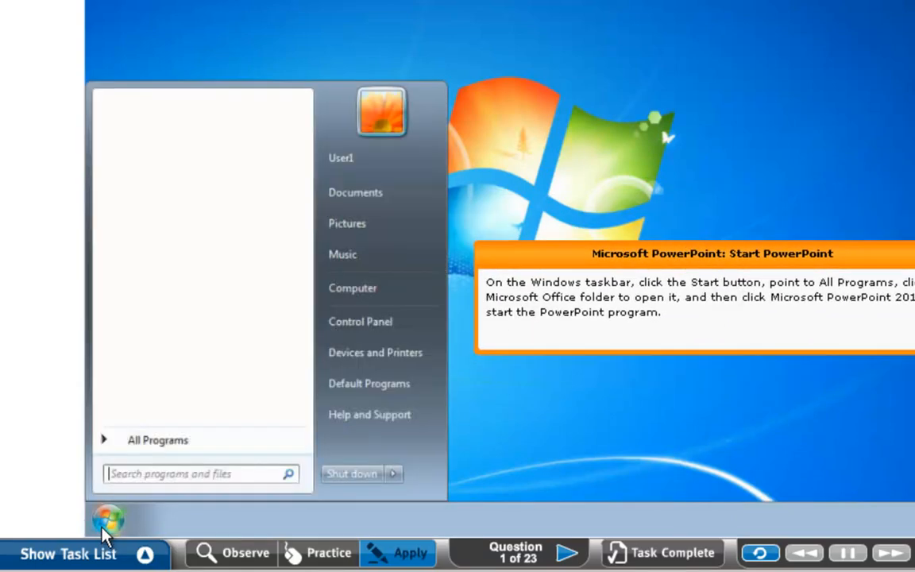
{"action": "left_click", "coordinate": [158, 439]}
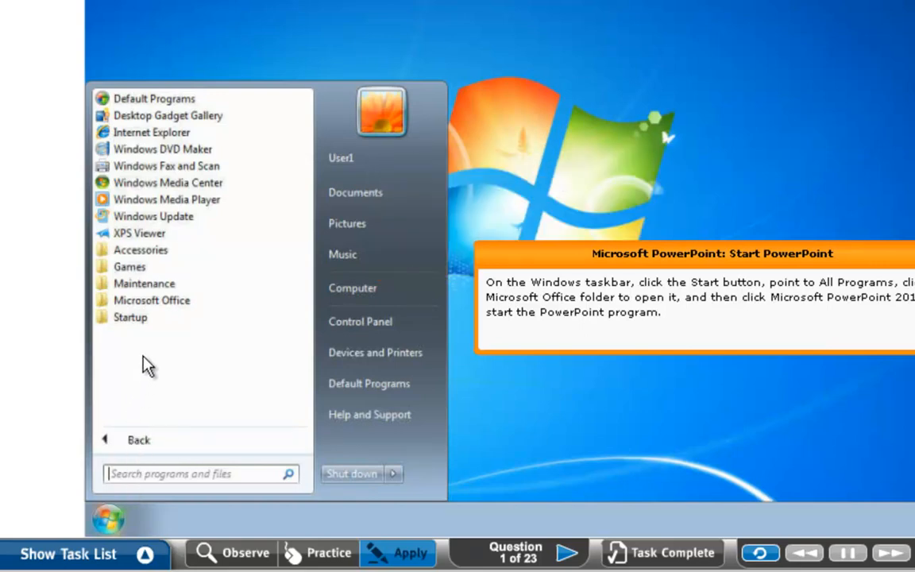
{"action": "left_click", "coordinate": [138, 439]}
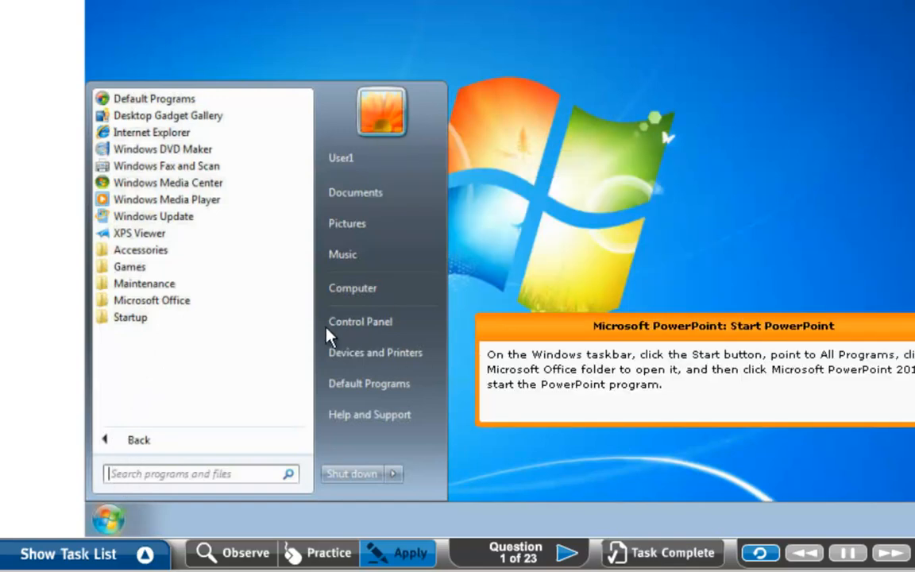
{"action": "mouse_move", "coordinate": [150, 300]}
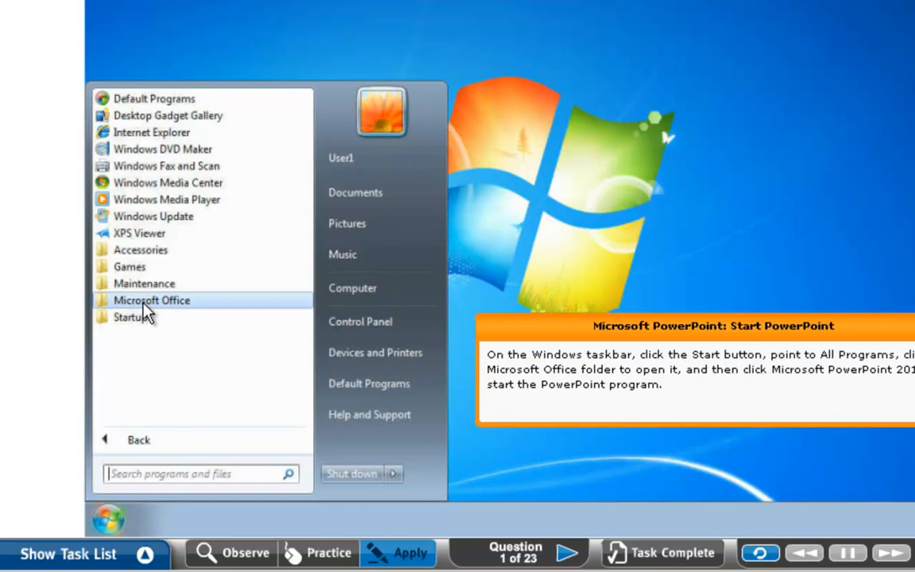
{"action": "left_click", "coordinate": [151, 299]}
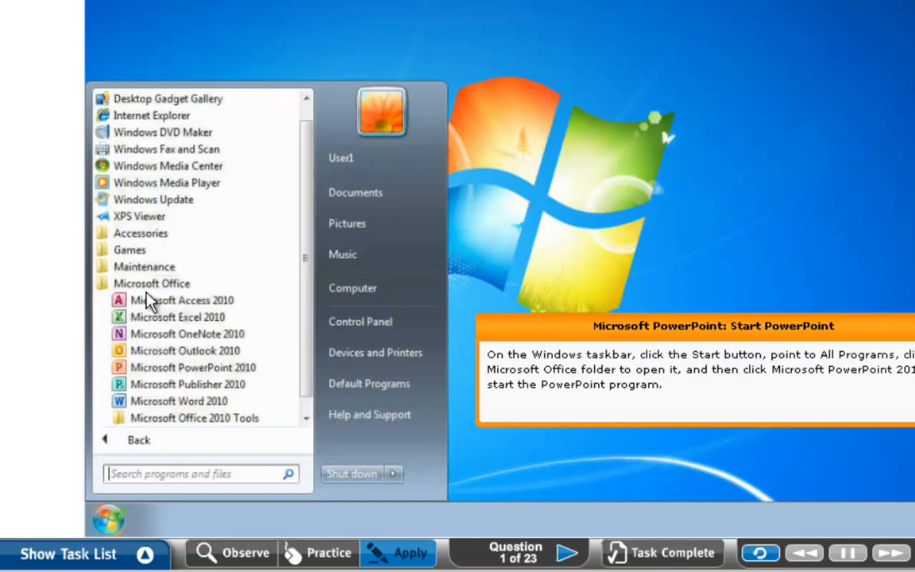
{"action": "mouse_move", "coordinate": [193, 367]}
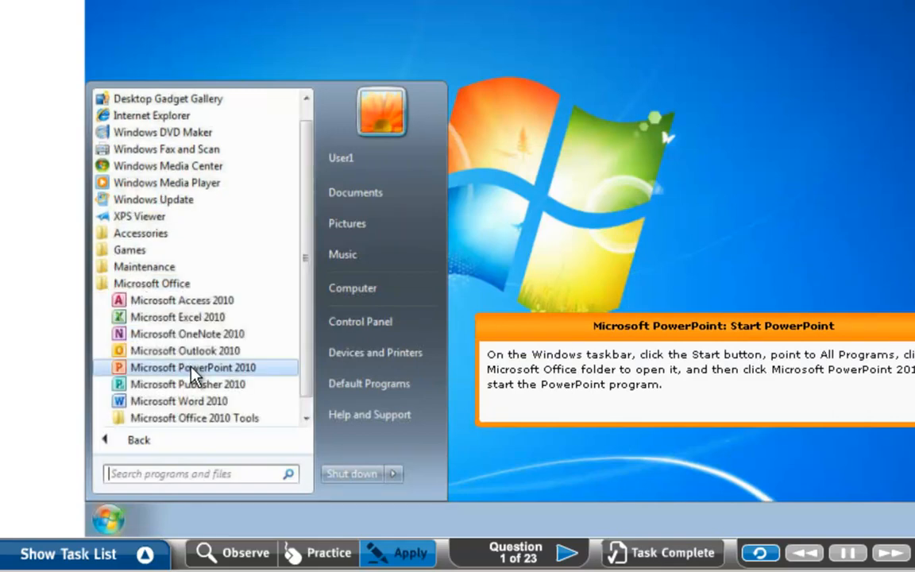
{"action": "left_click", "coordinate": [193, 367]}
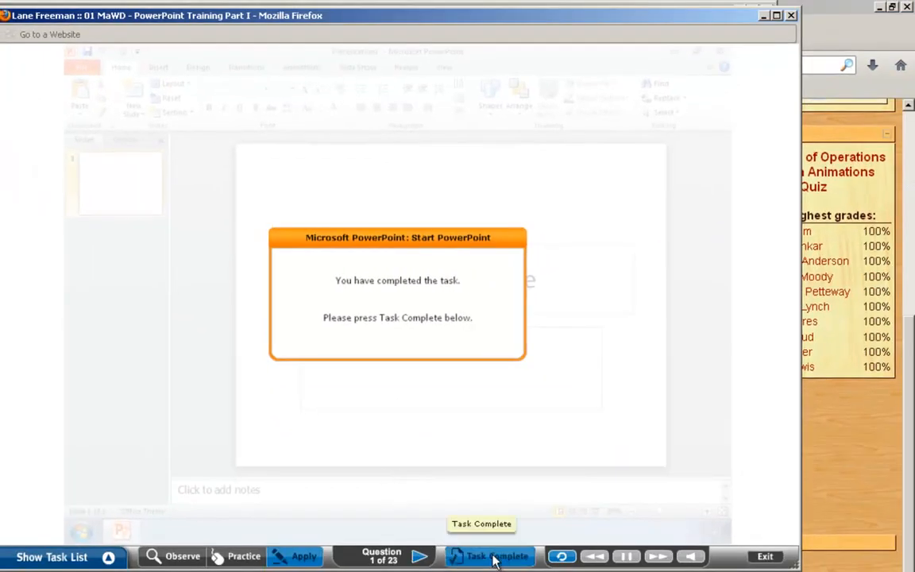
Mark task 1 complete, practice question 2, and advance to question 3.
{"action": "left_click", "coordinate": [489, 556]}
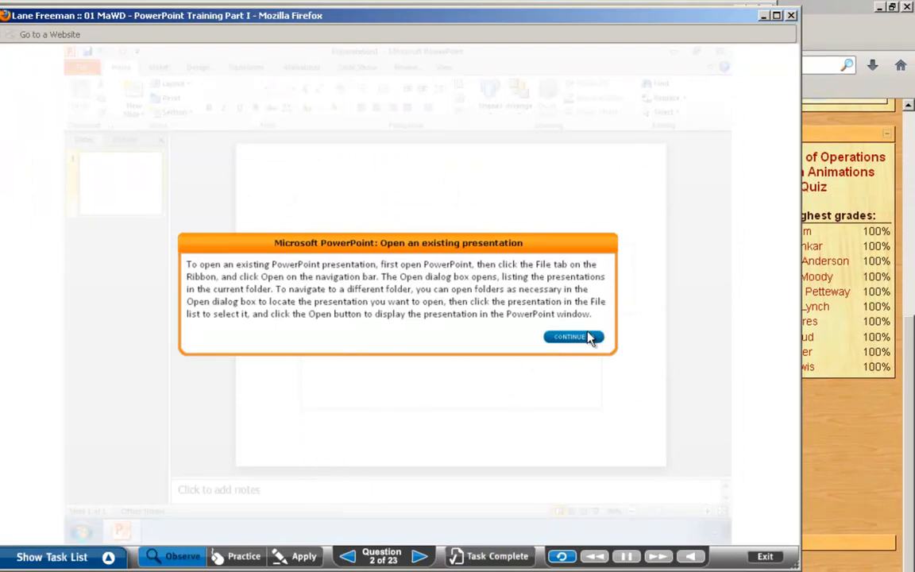
{"action": "left_click", "coordinate": [569, 336]}
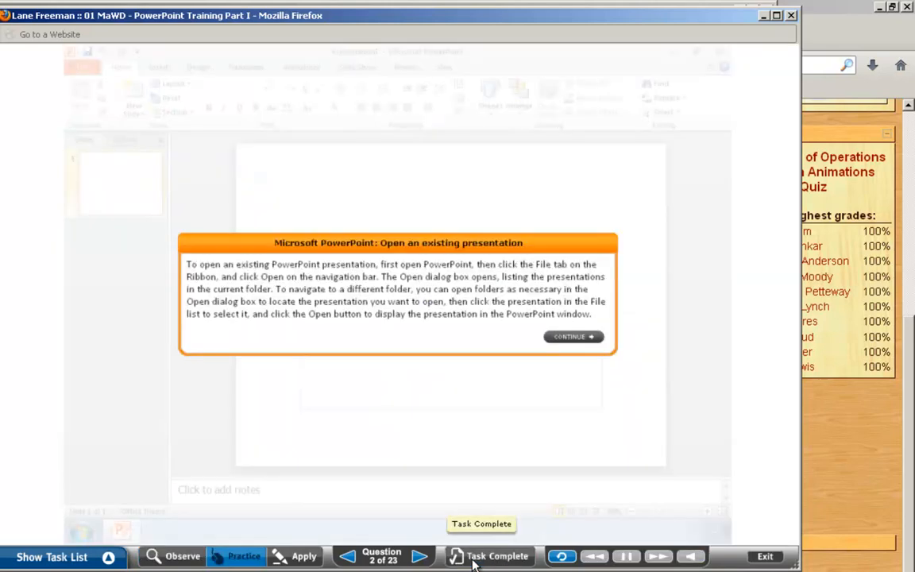
{"action": "left_click", "coordinate": [572, 336]}
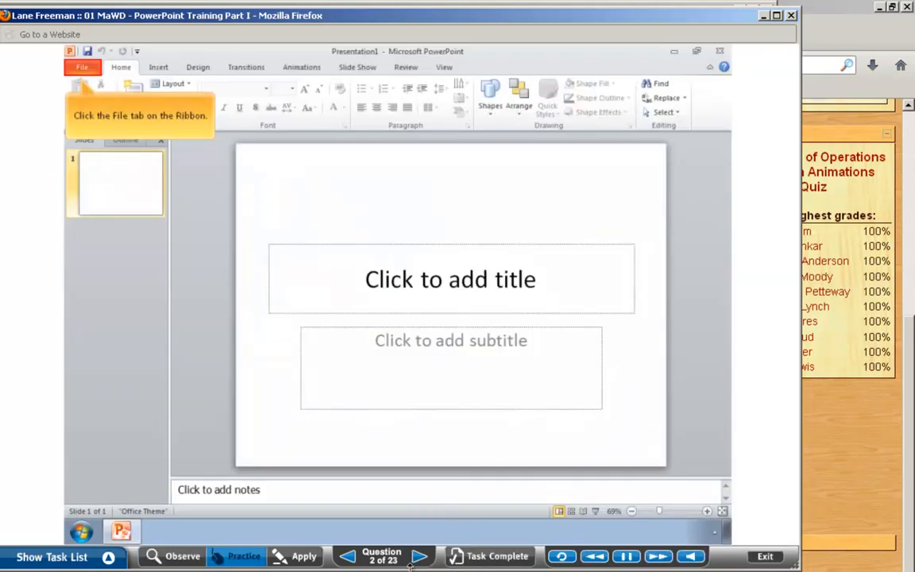
{"action": "left_click", "coordinate": [419, 556]}
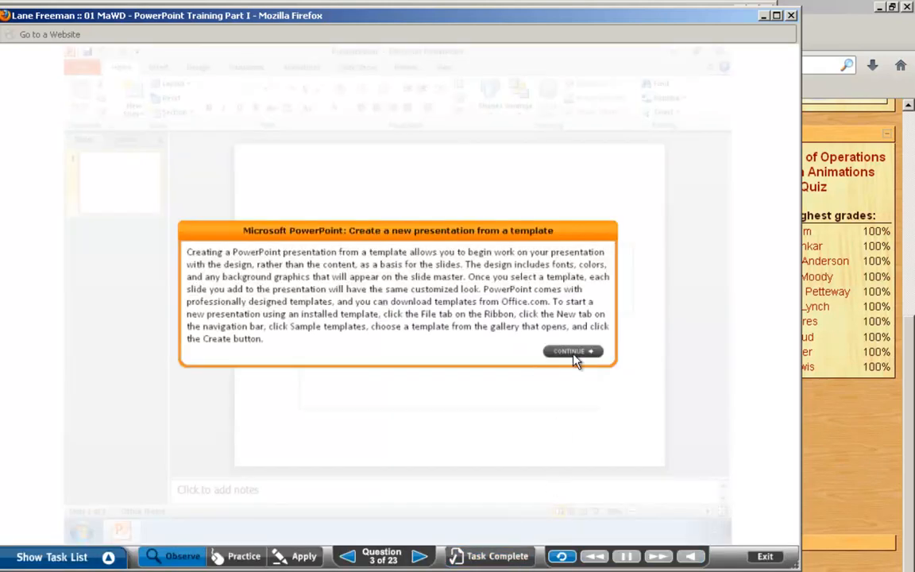
Attempt question 3 in Apply mode, then exit and close the 1-of-23 summary.
{"action": "left_click", "coordinate": [572, 351]}
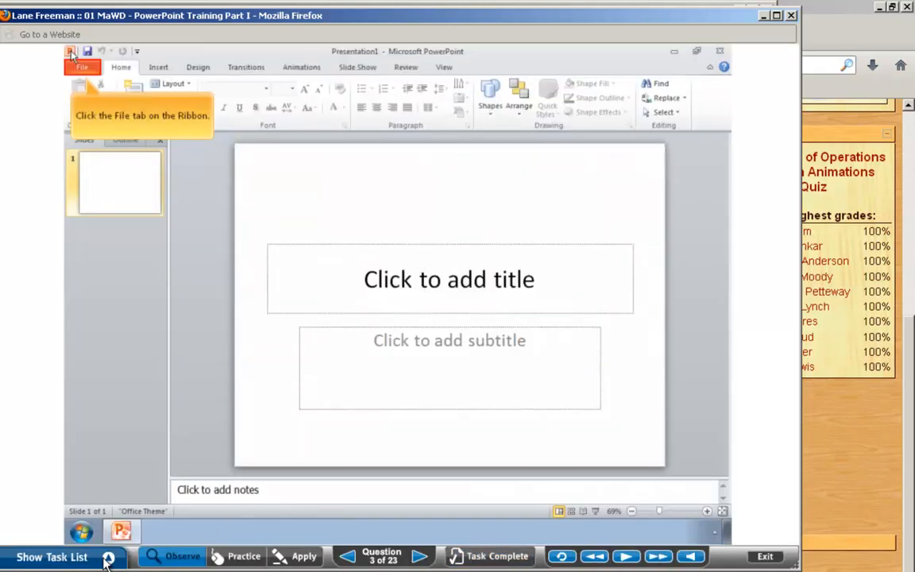
{"action": "mouse_move", "coordinate": [296, 368]}
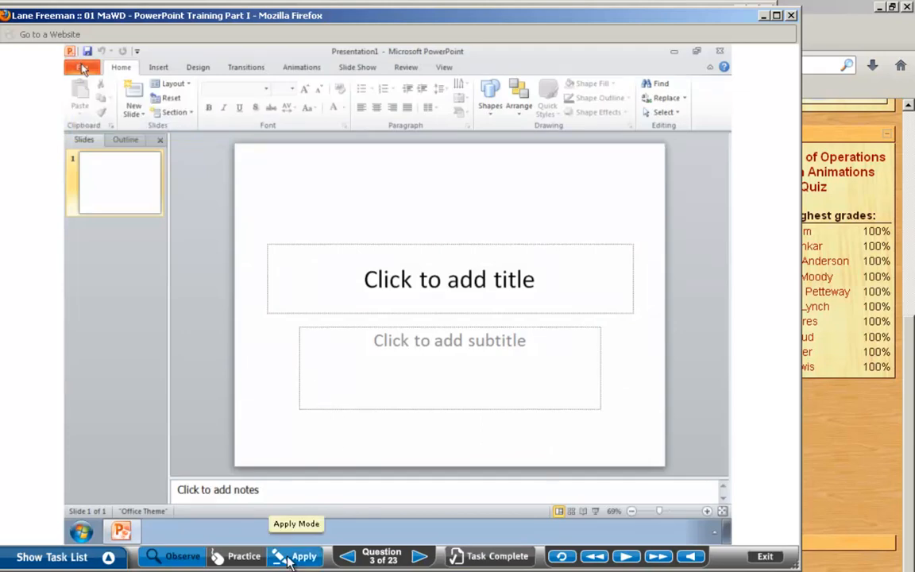
{"action": "left_click", "coordinate": [82, 67]}
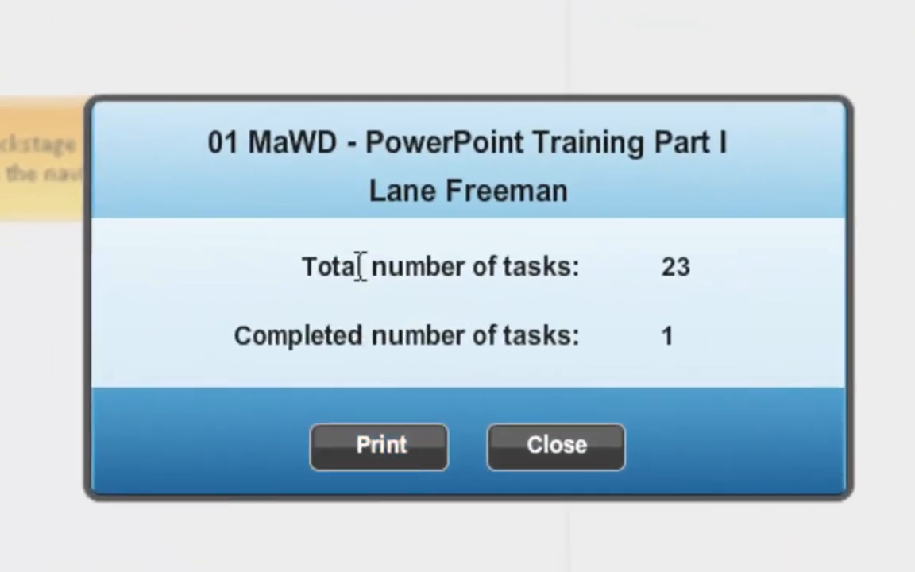
{"action": "mouse_move", "coordinate": [616, 325]}
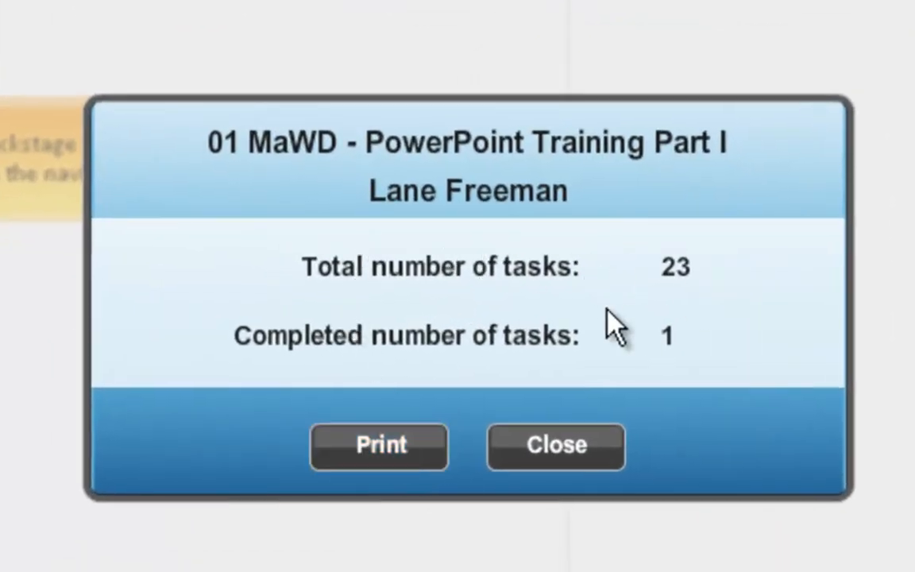
{"action": "left_click", "coordinate": [556, 447]}
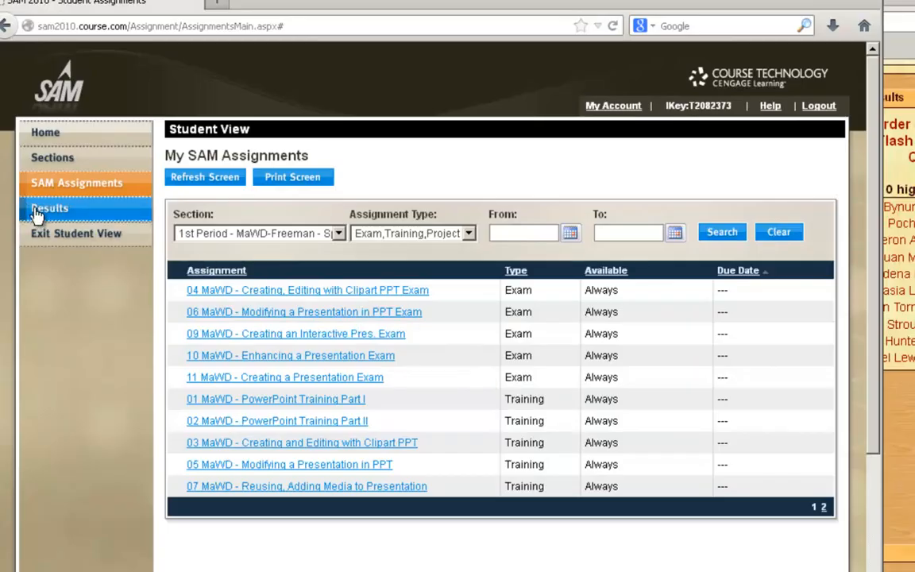
Open Results, dismiss the Firefox pop-up notice, and view all results.
{"action": "left_click", "coordinate": [49, 208]}
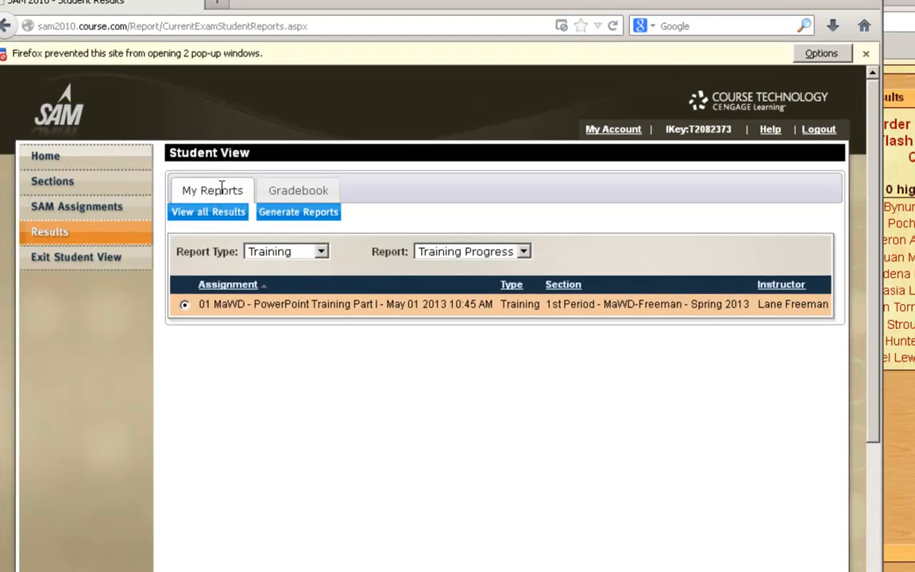
{"action": "mouse_move", "coordinate": [774, 56]}
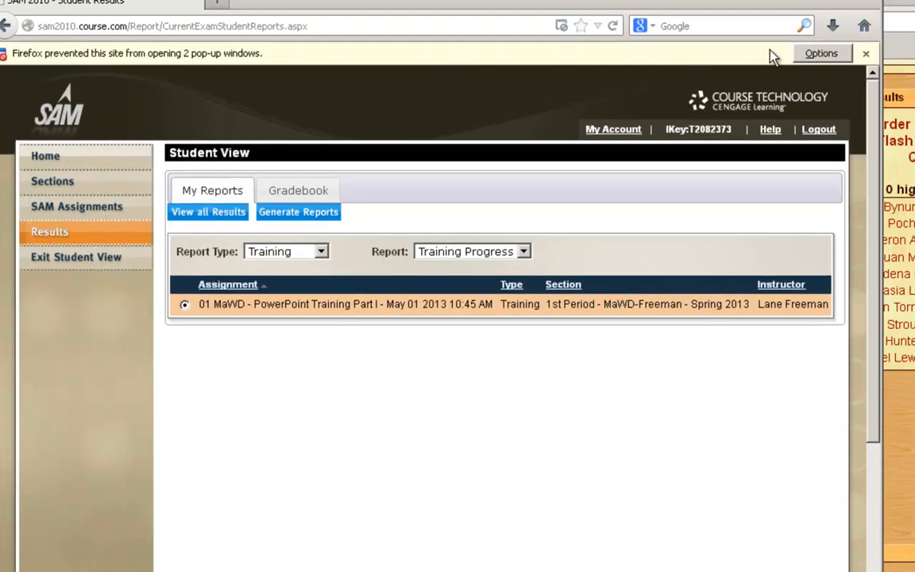
{"action": "left_click", "coordinate": [866, 53]}
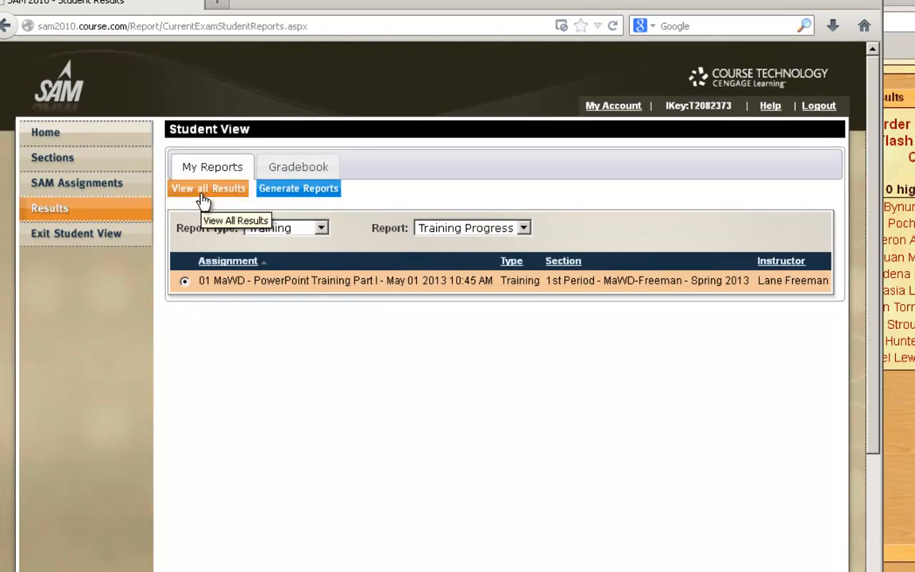
{"action": "left_click", "coordinate": [208, 189]}
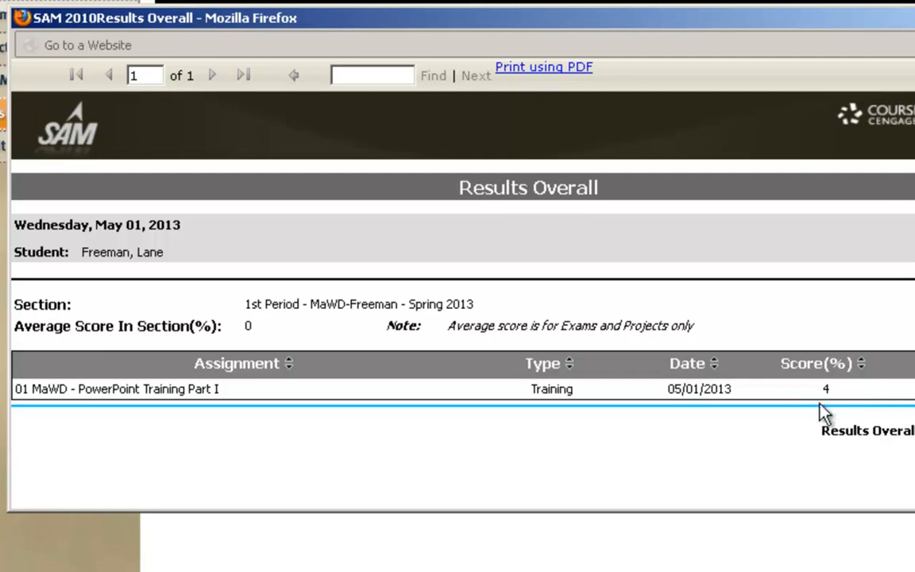
{"action": "mouse_move", "coordinate": [467, 319]}
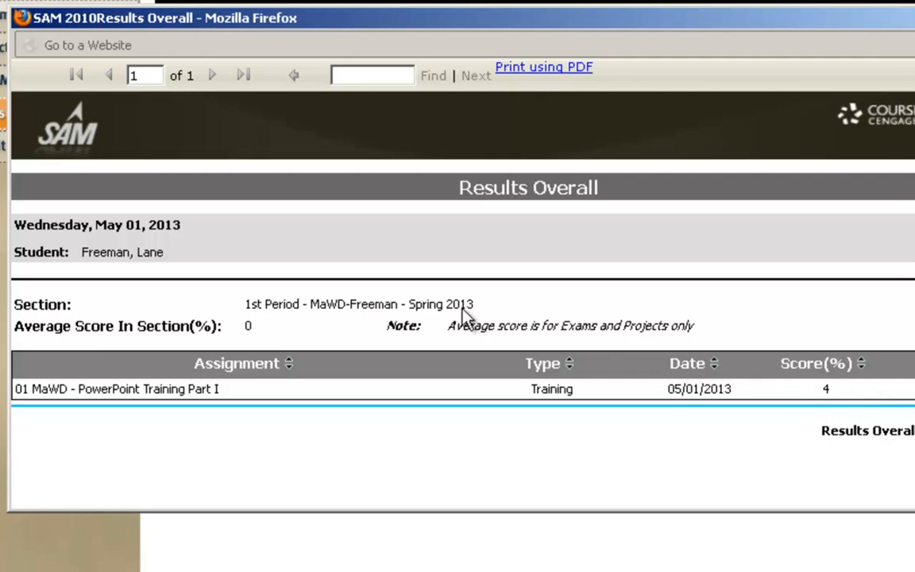